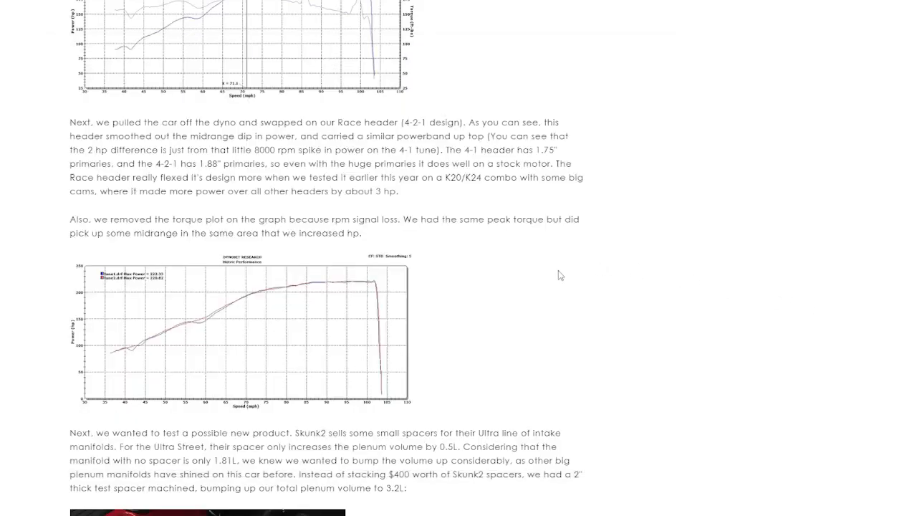
pyautogui.moveTo(545, 258)
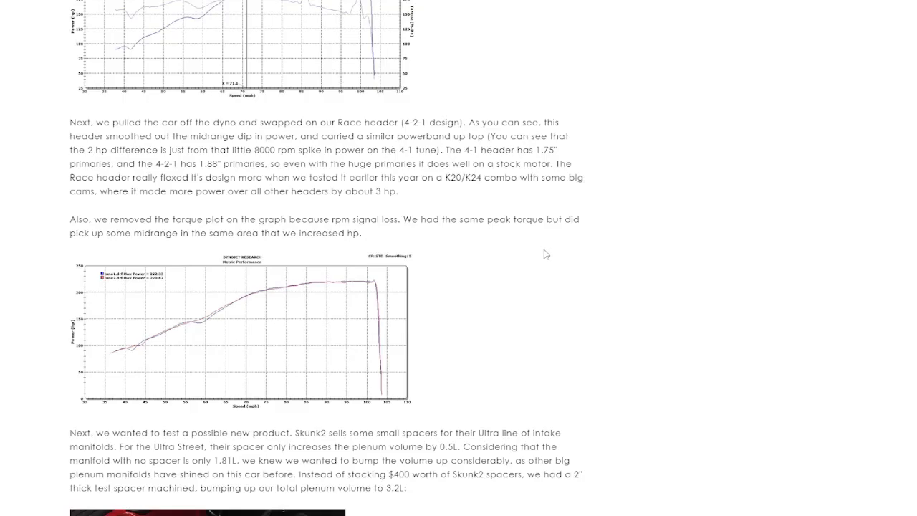
pyautogui.moveTo(534, 244)
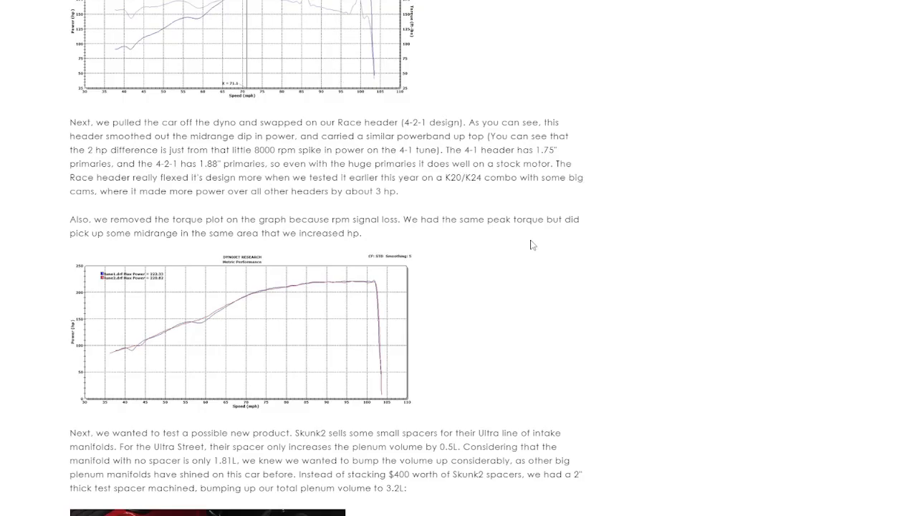
pyautogui.moveTo(545, 242)
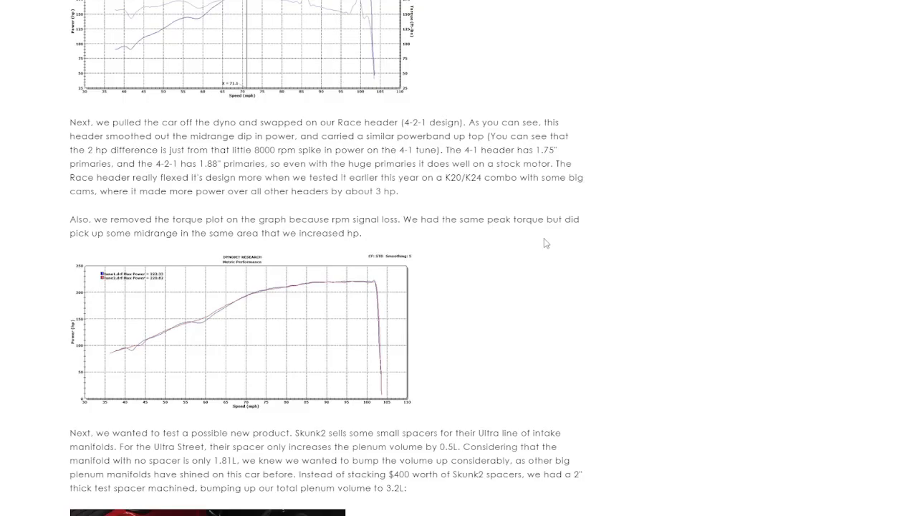
pyautogui.moveTo(208, 324)
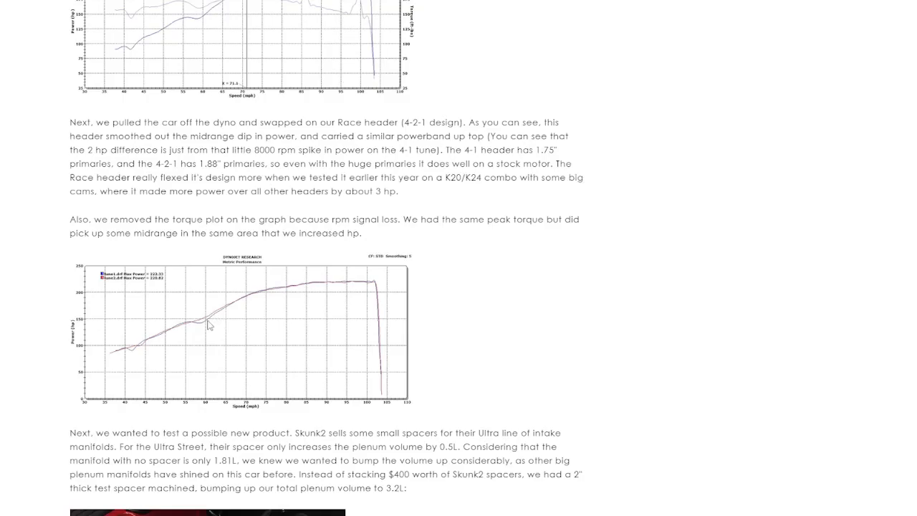
# - Highlight the 4-2-1 header term in the article while discussing the dyno curves
pyautogui.doubleClick(407, 122)
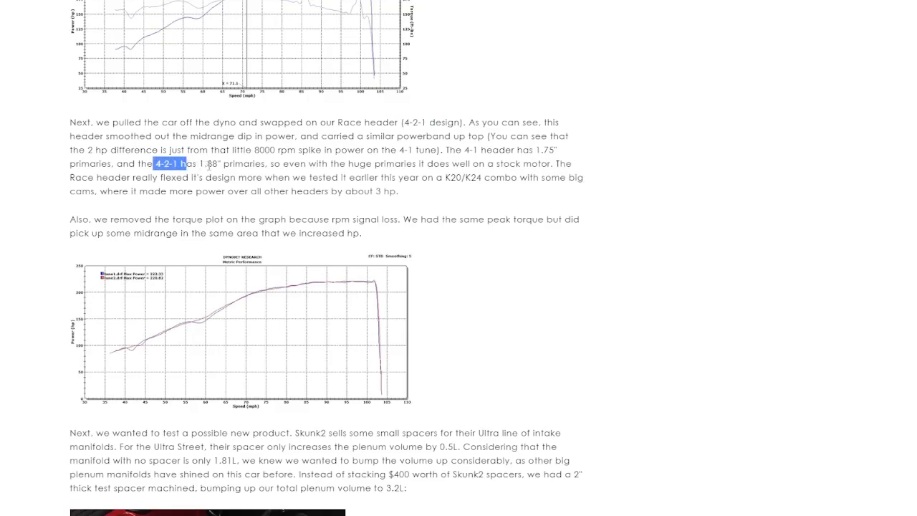
pyautogui.moveTo(221, 318)
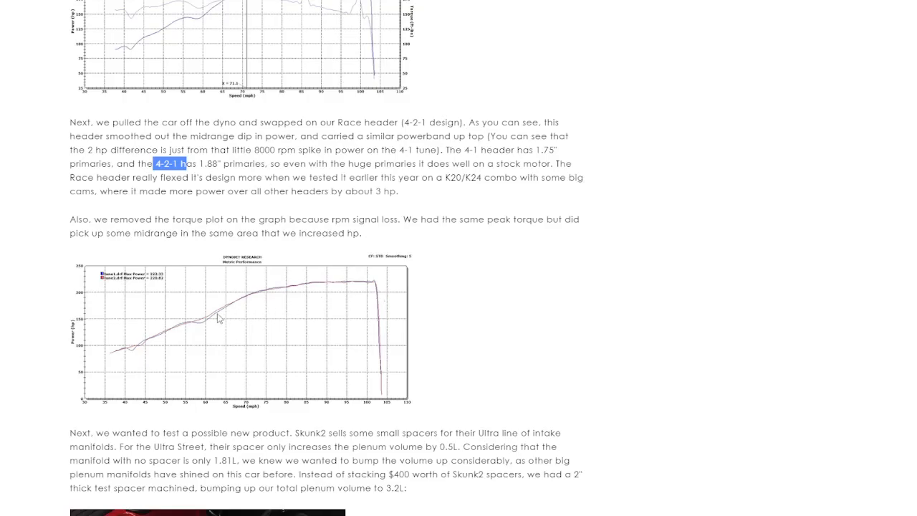
pyautogui.moveTo(187, 330)
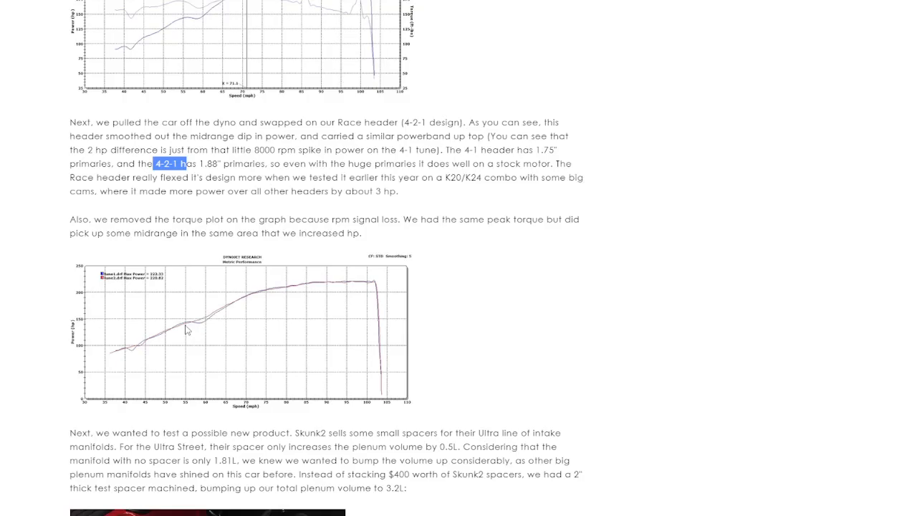
pyautogui.moveTo(200, 324)
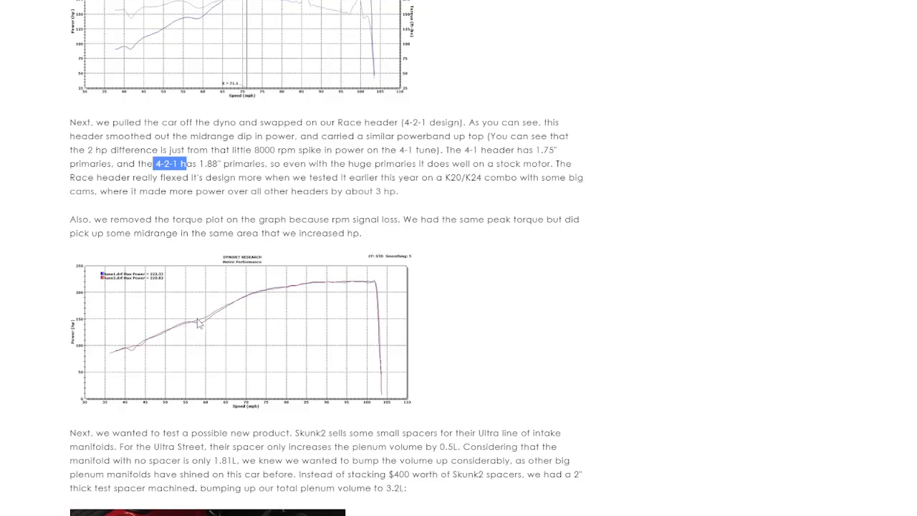
pyautogui.moveTo(241, 304)
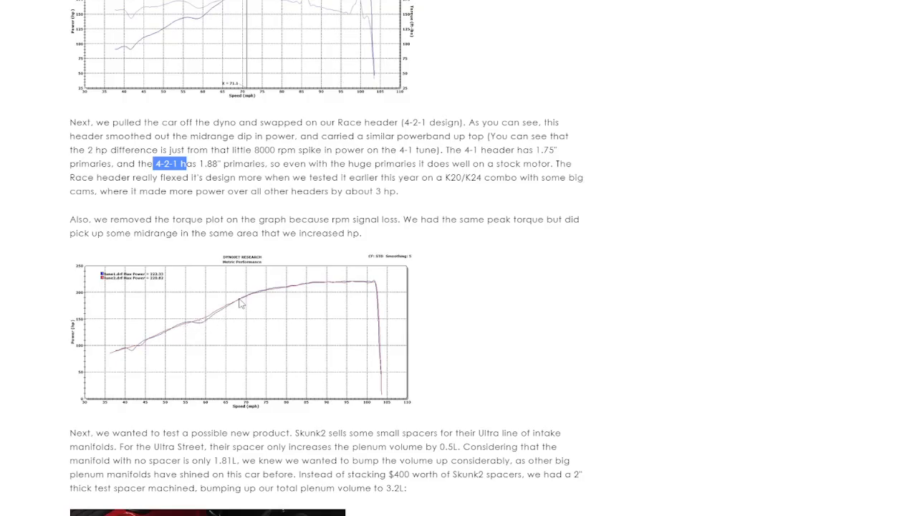
pyautogui.moveTo(306, 292)
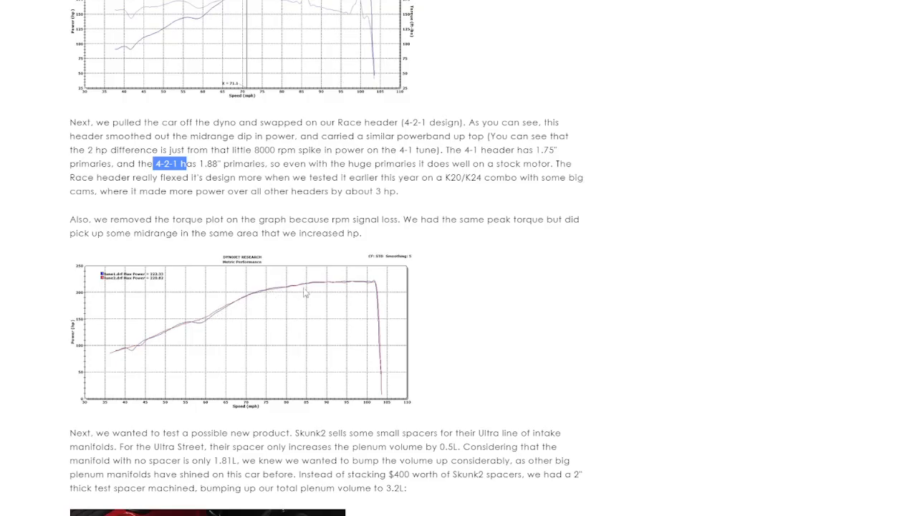
pyautogui.moveTo(380, 290)
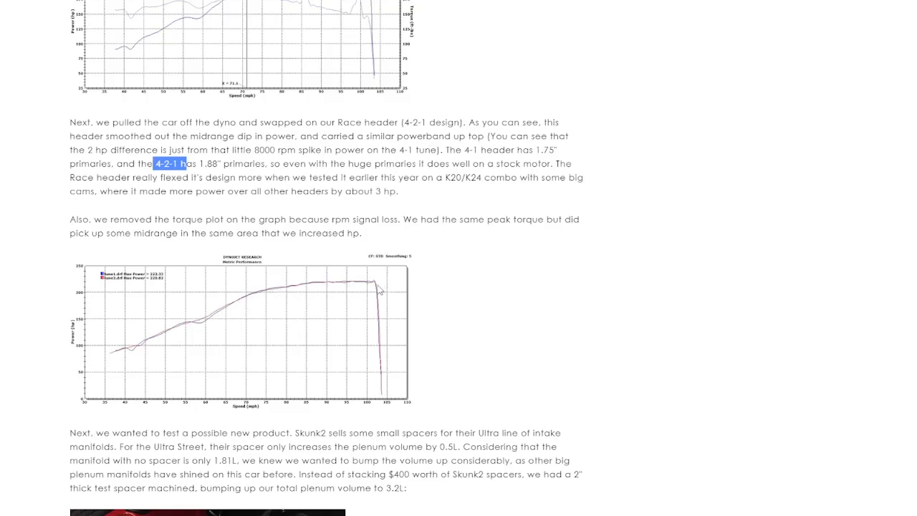
pyautogui.moveTo(436, 212)
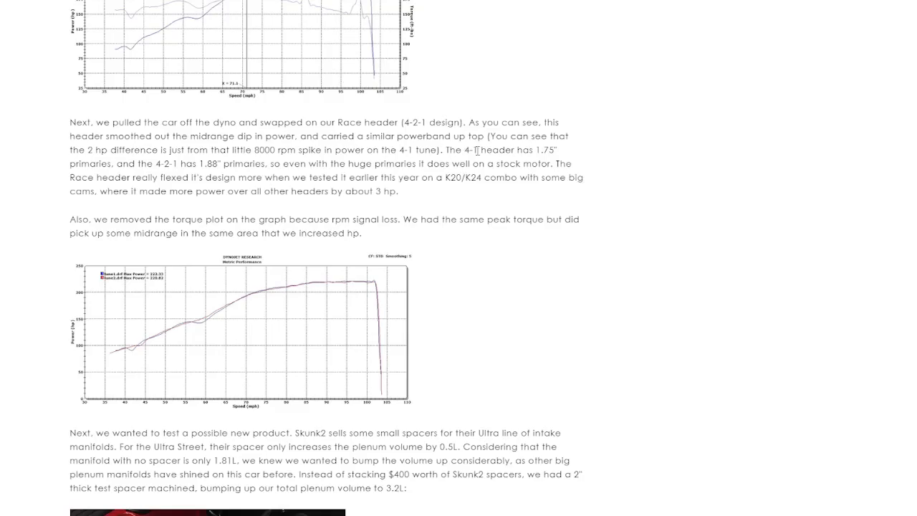
pyautogui.moveTo(199, 328)
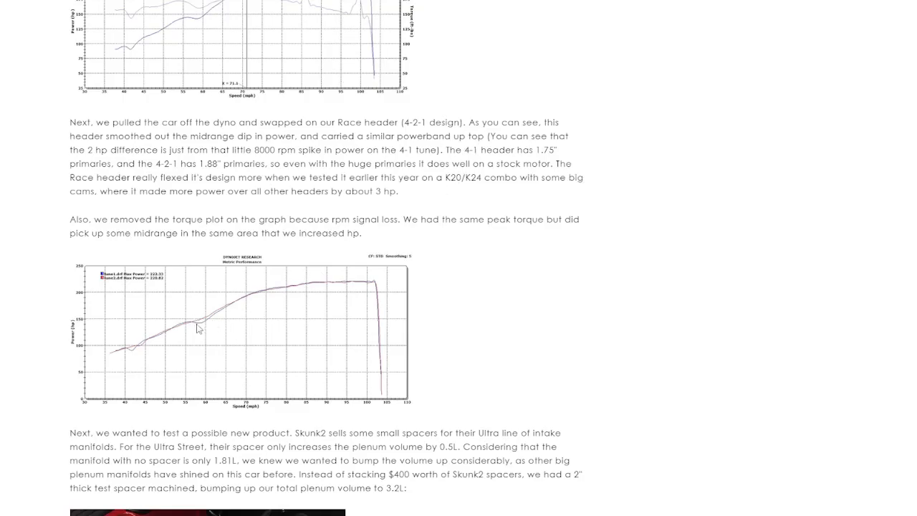
pyautogui.moveTo(201, 328)
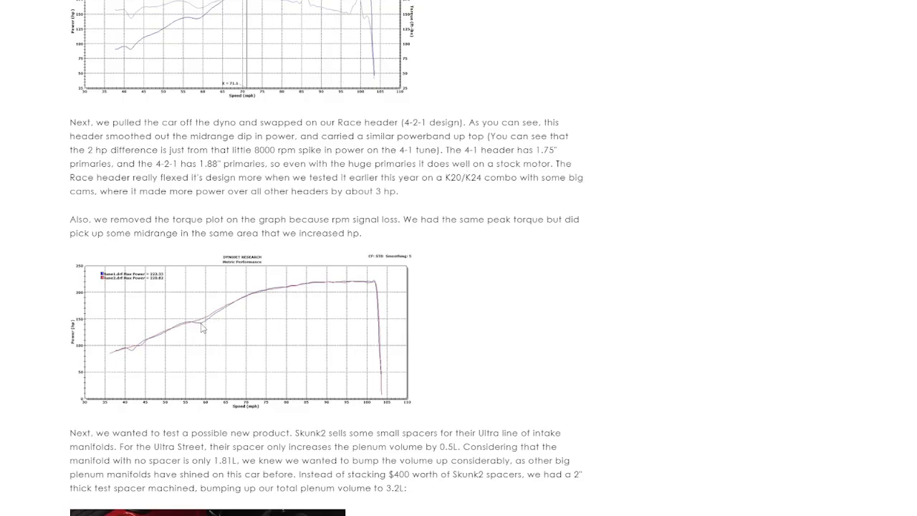
pyautogui.doubleClick(545, 151)
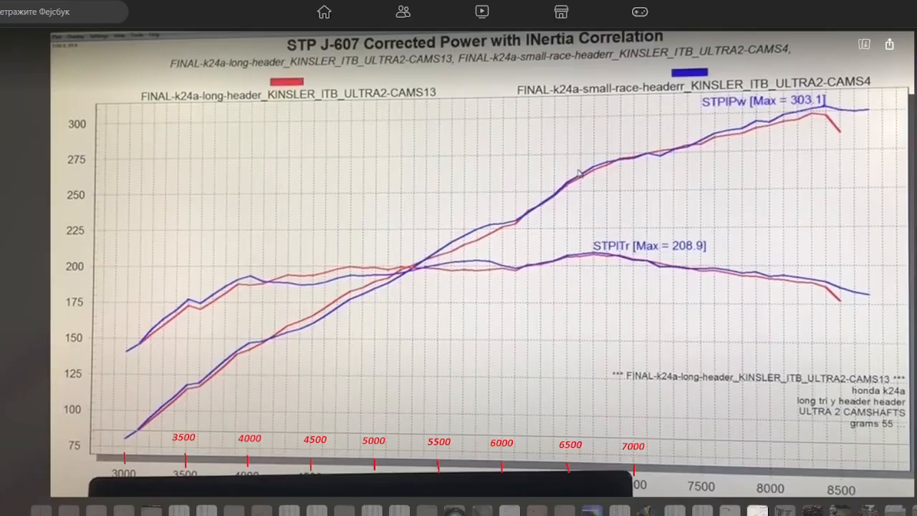
pyautogui.moveTo(355, 251)
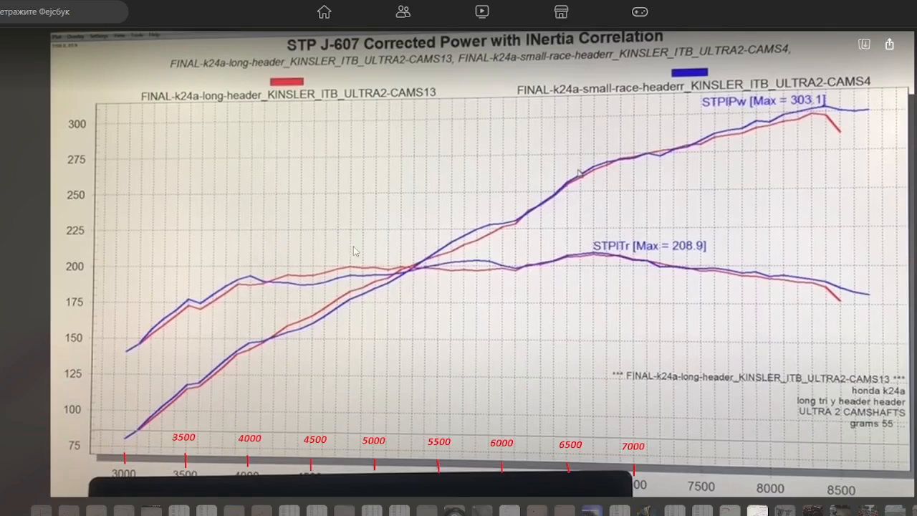
pyautogui.moveTo(805, 92)
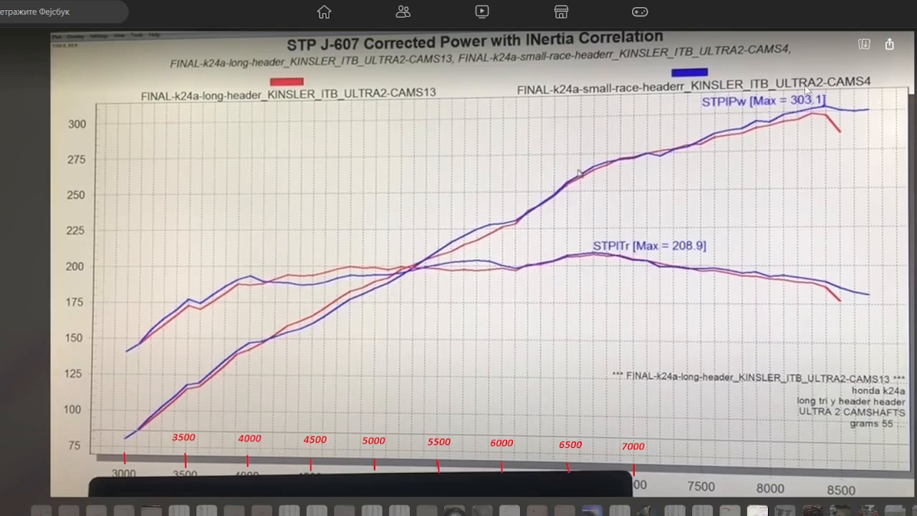
pyautogui.moveTo(746, 137)
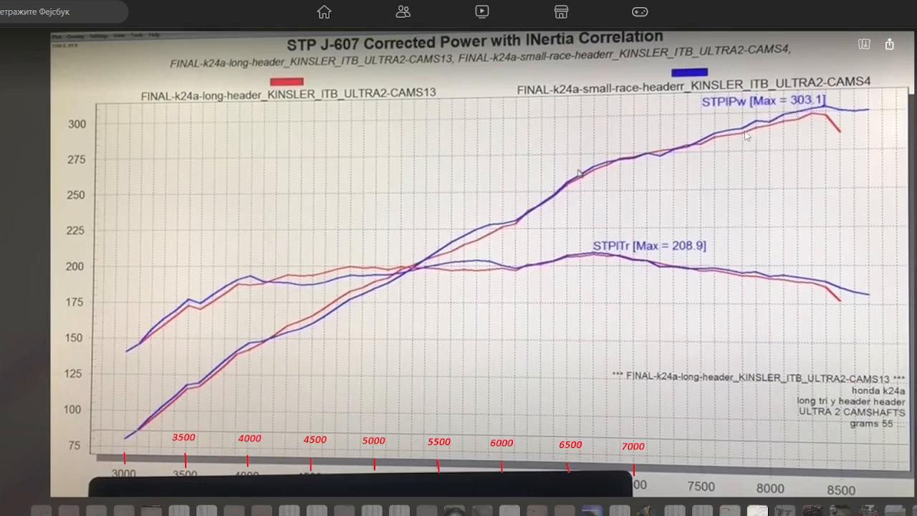
pyautogui.moveTo(745, 139)
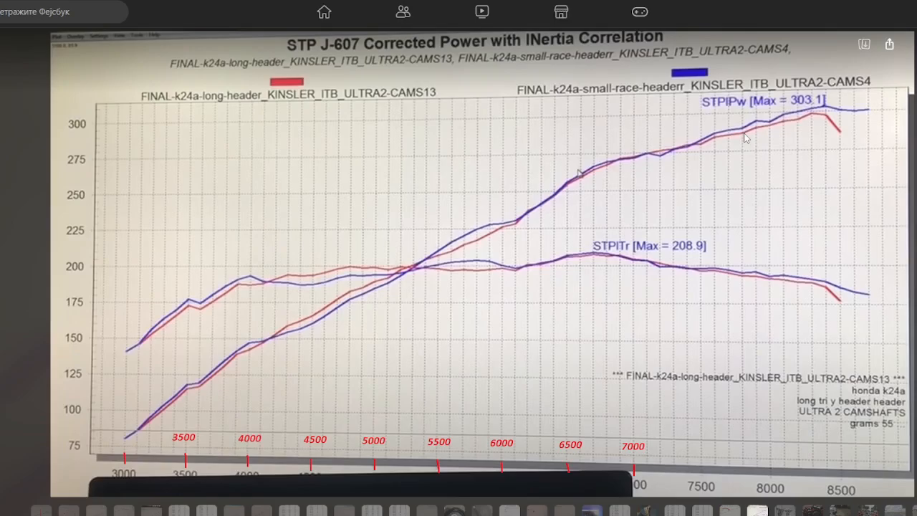
pyautogui.moveTo(749, 135)
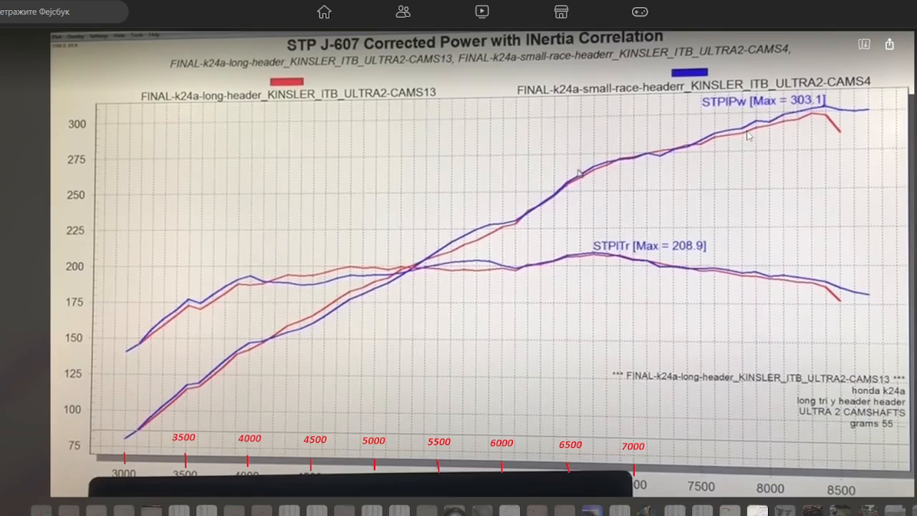
pyautogui.moveTo(748, 139)
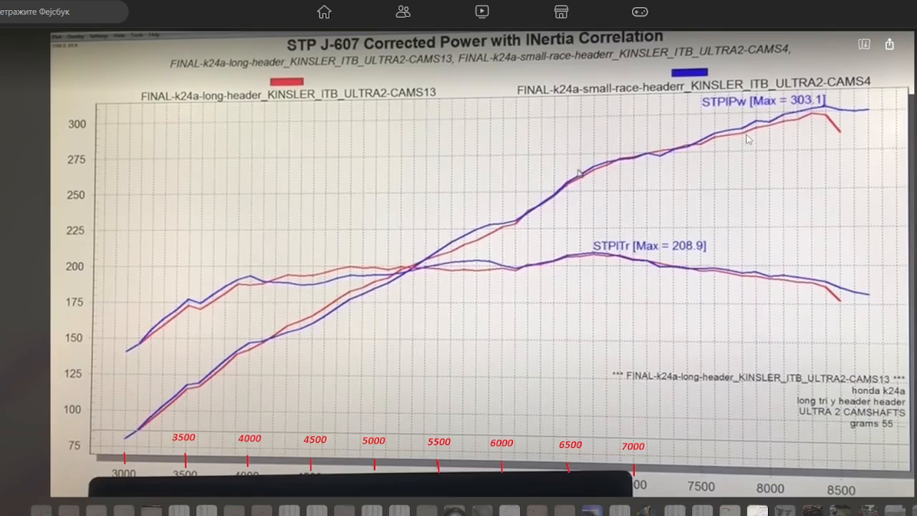
pyautogui.moveTo(751, 137)
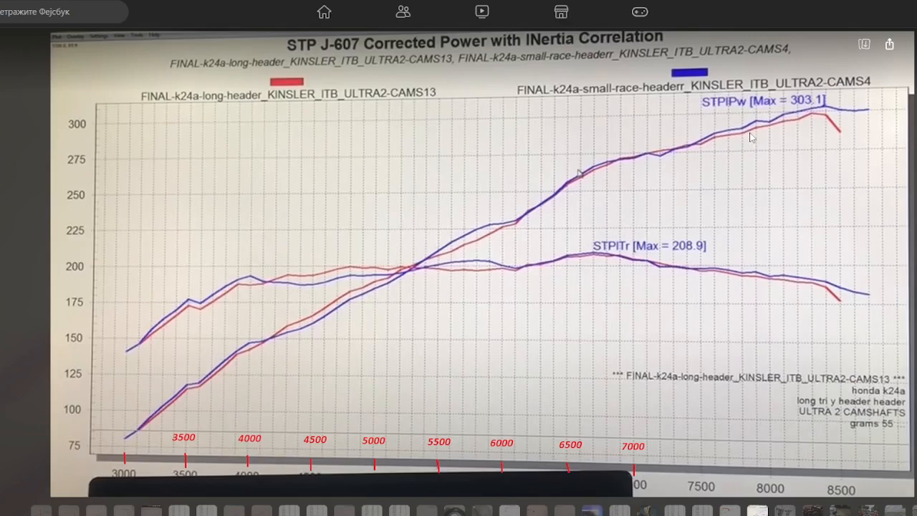
pyautogui.moveTo(789, 121)
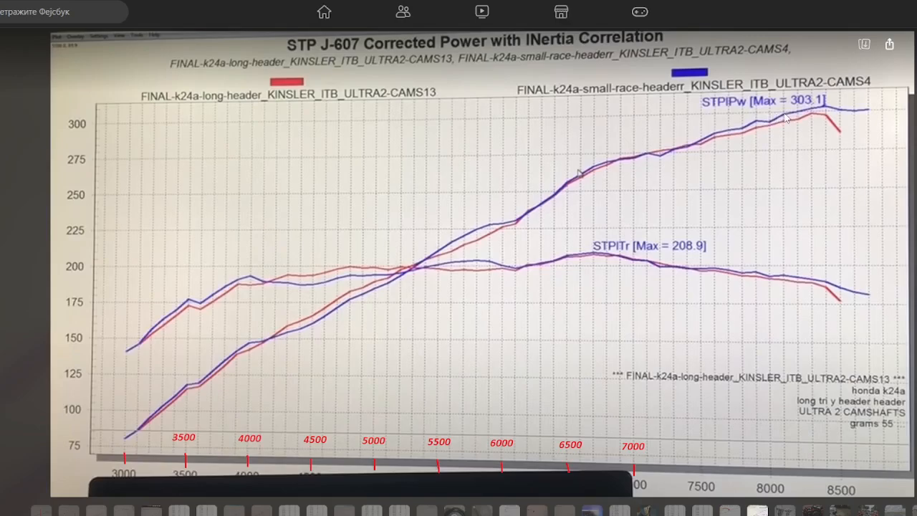
pyautogui.moveTo(788, 117)
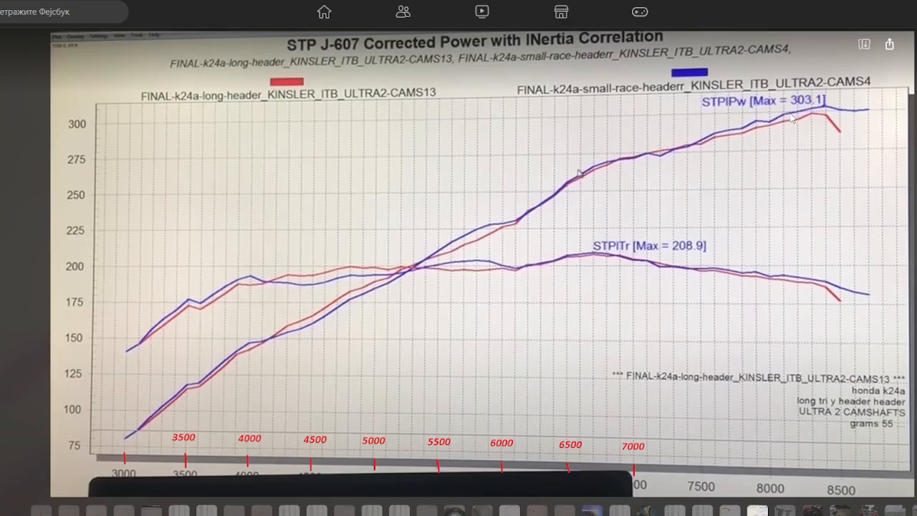
pyautogui.moveTo(777, 134)
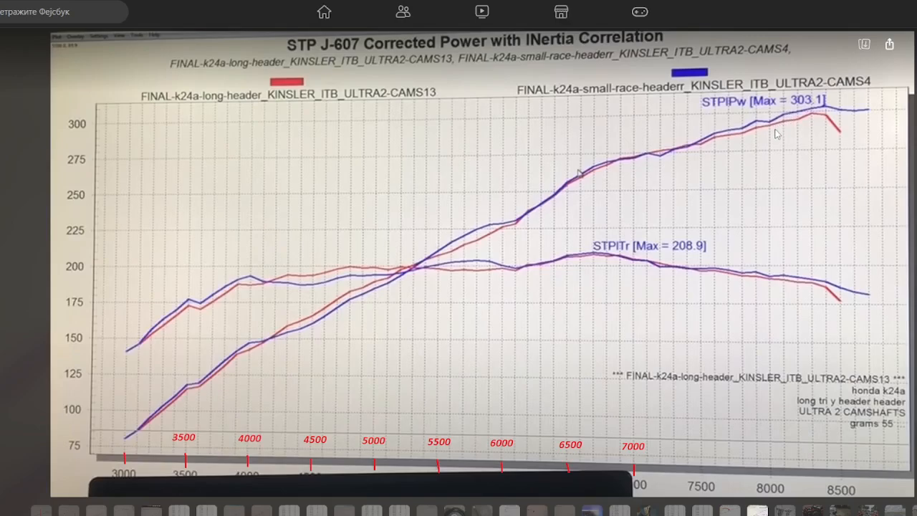
pyautogui.moveTo(382, 281)
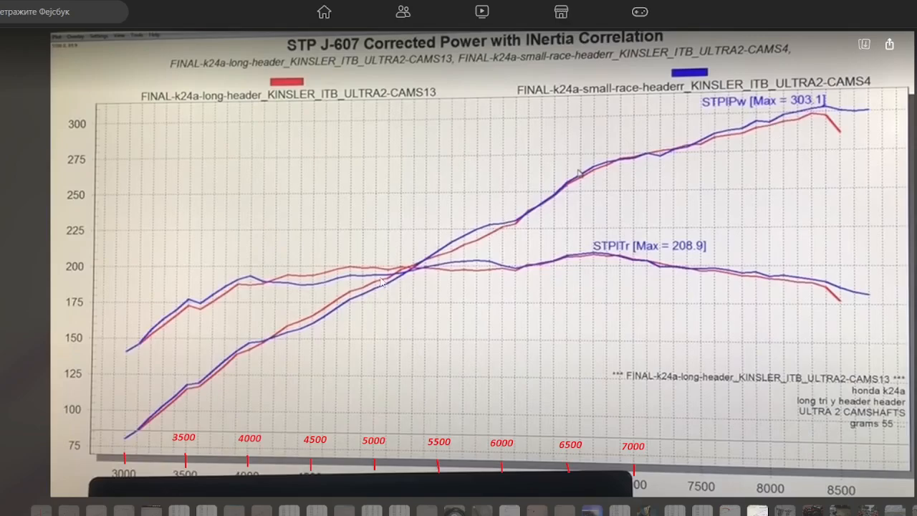
pyautogui.moveTo(177, 407)
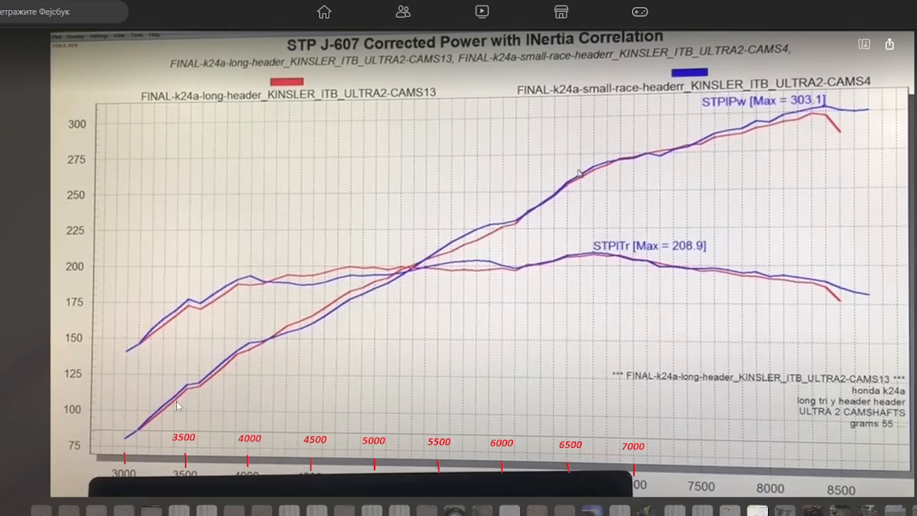
pyautogui.moveTo(307, 322)
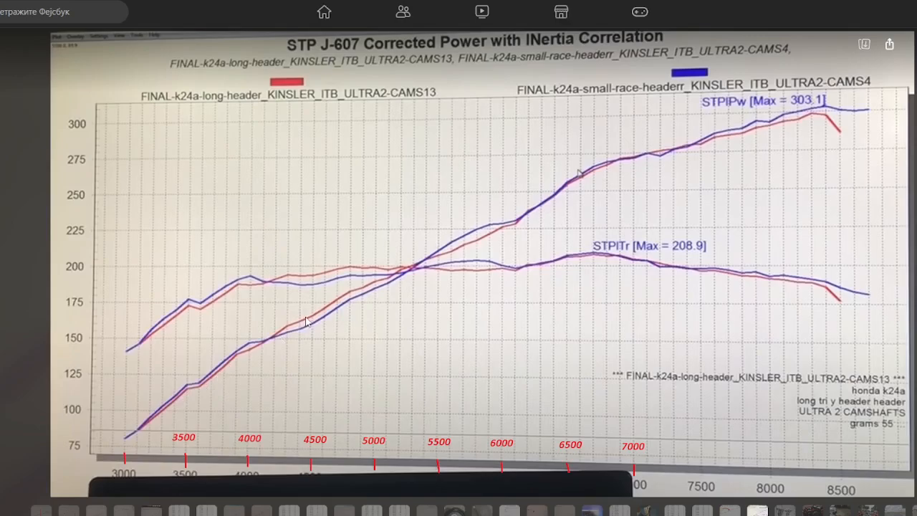
pyautogui.moveTo(316, 324)
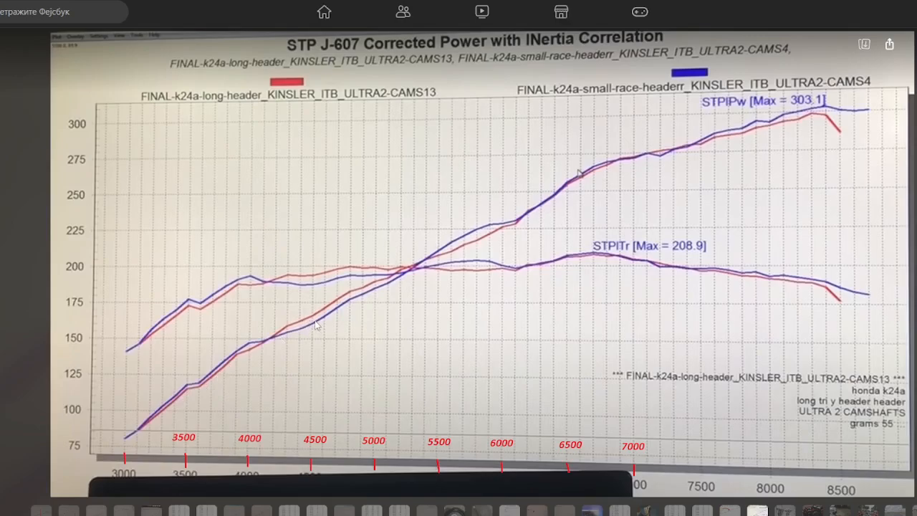
pyautogui.moveTo(281, 334)
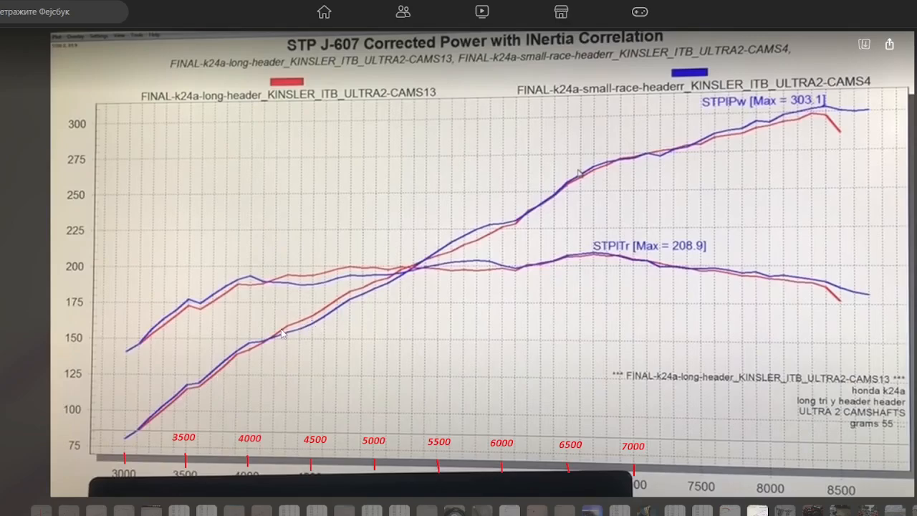
pyautogui.moveTo(404, 275)
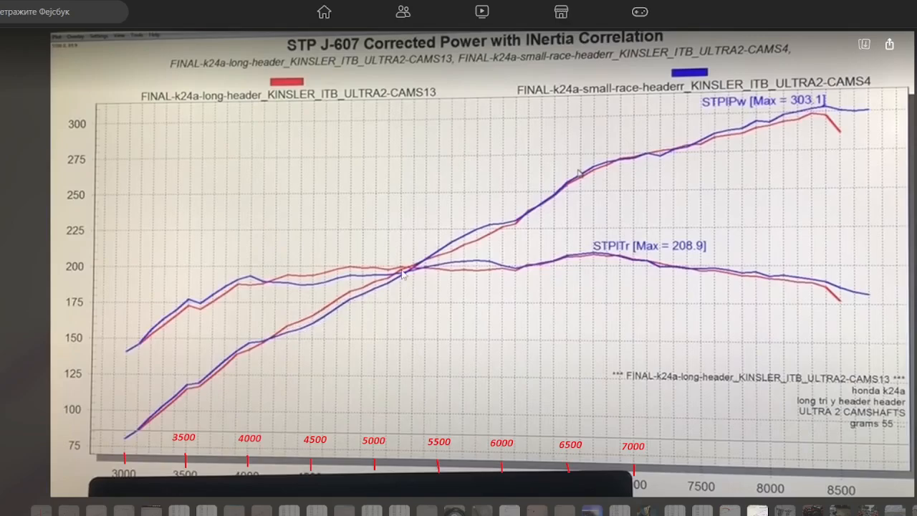
pyautogui.moveTo(367, 268)
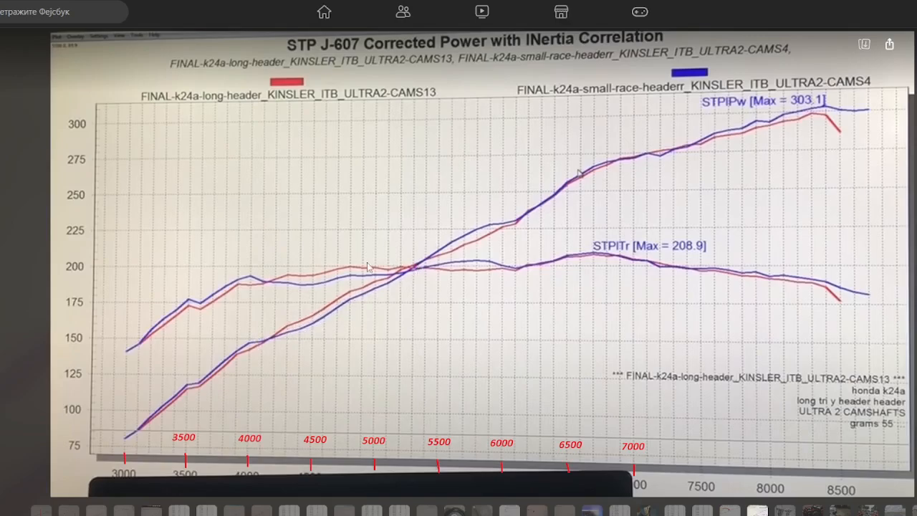
pyautogui.moveTo(504, 212)
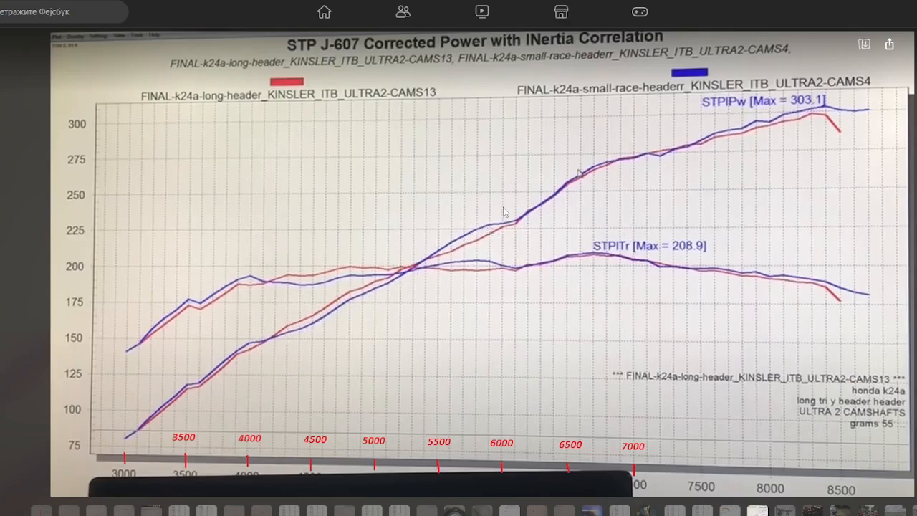
pyautogui.moveTo(713, 142)
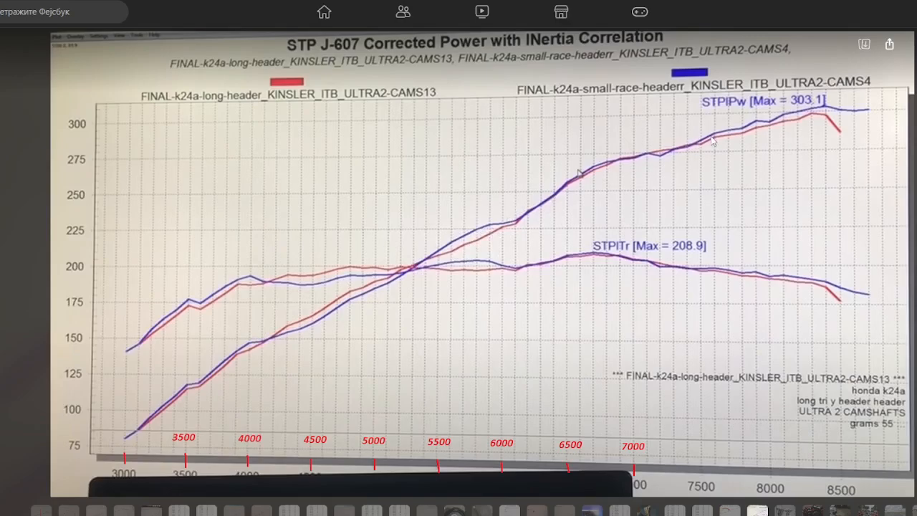
pyautogui.moveTo(705, 143)
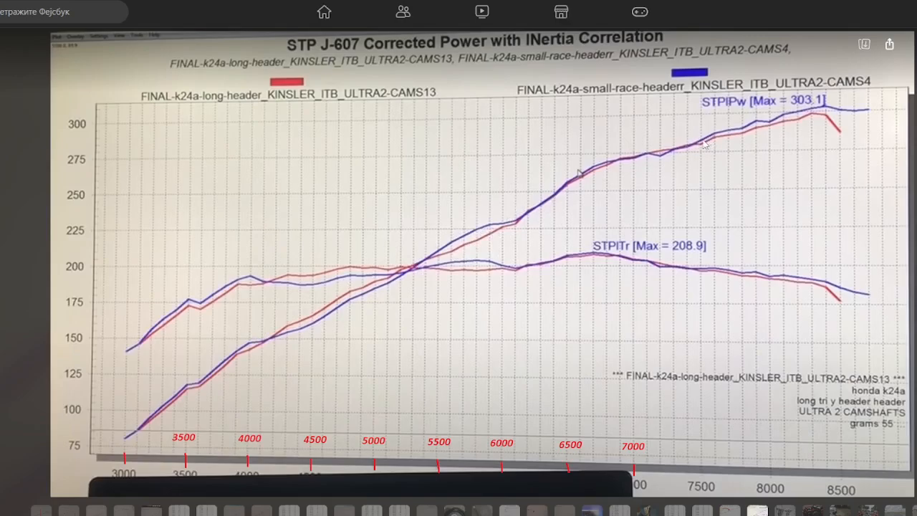
pyautogui.moveTo(700, 147)
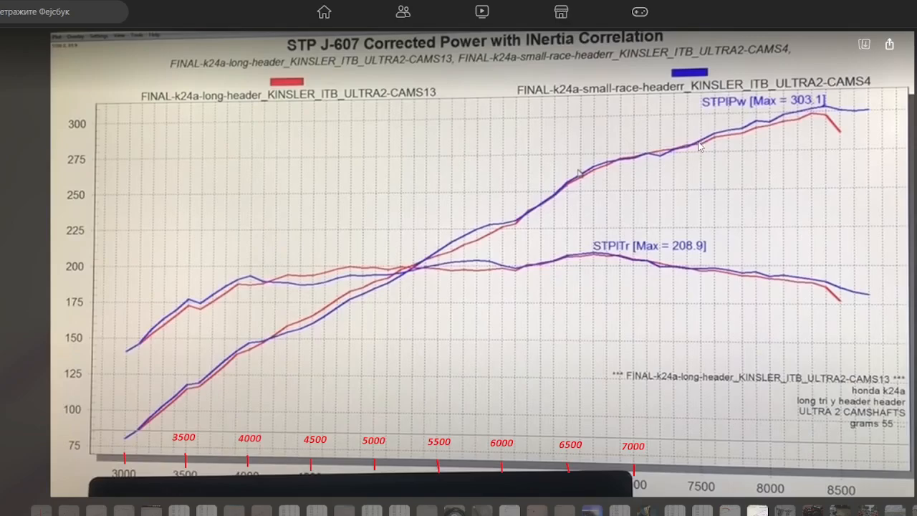
pyautogui.moveTo(702, 145)
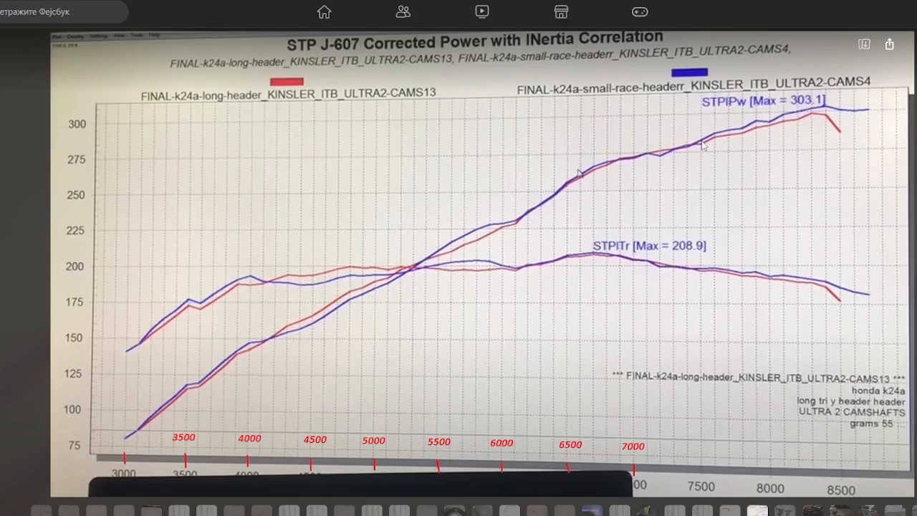
pyautogui.moveTo(785, 126)
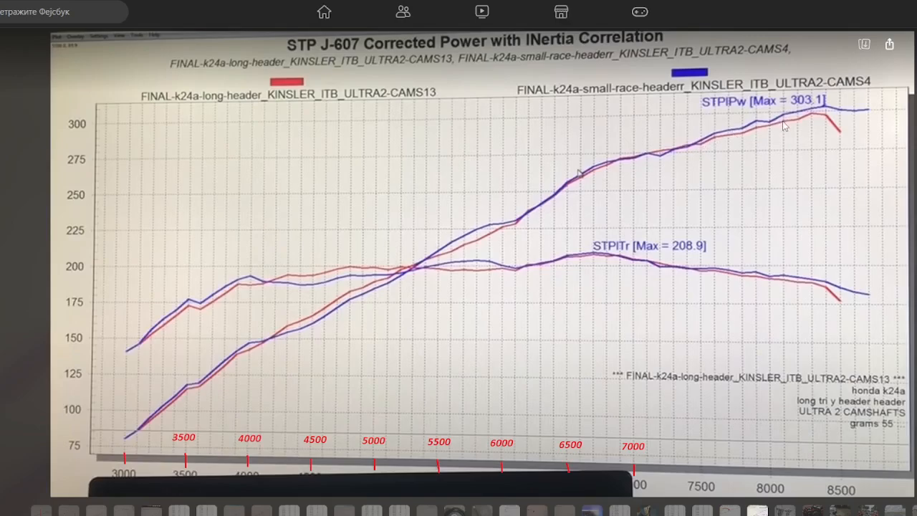
pyautogui.moveTo(820, 118)
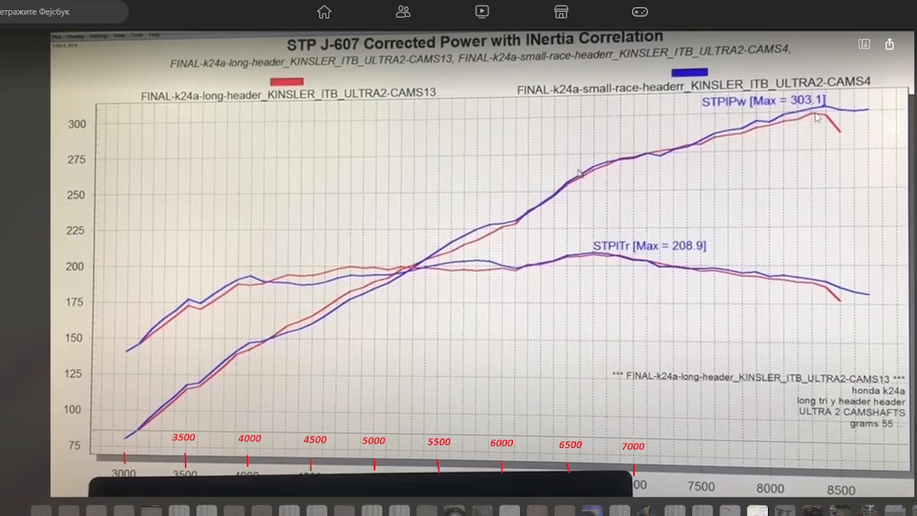
pyautogui.moveTo(820, 120)
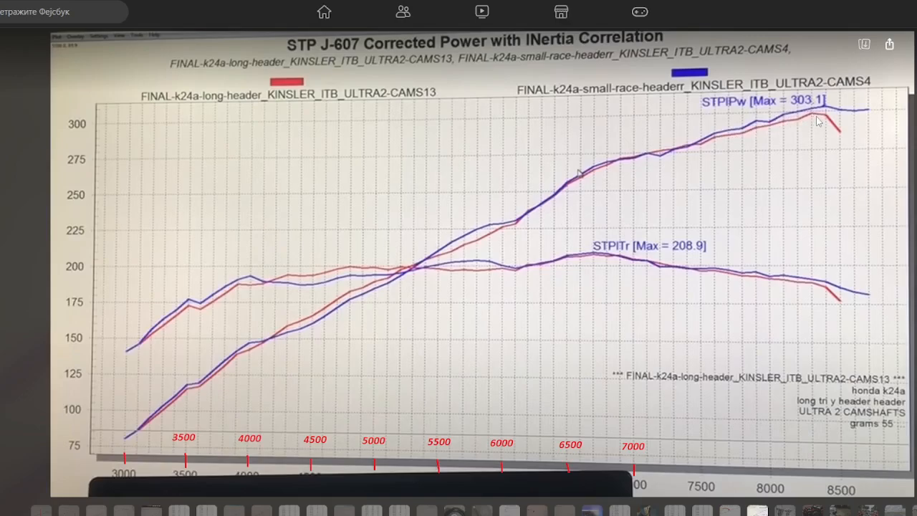
pyautogui.moveTo(814, 122)
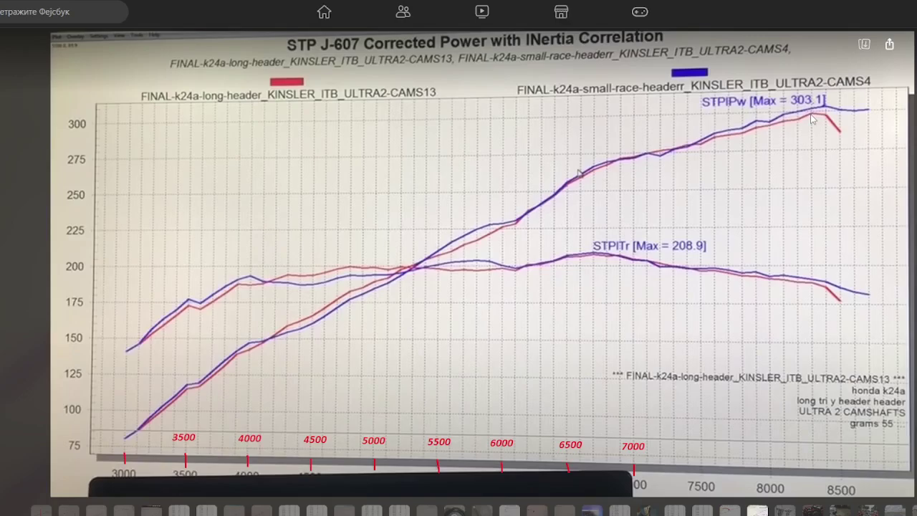
pyautogui.moveTo(746, 136)
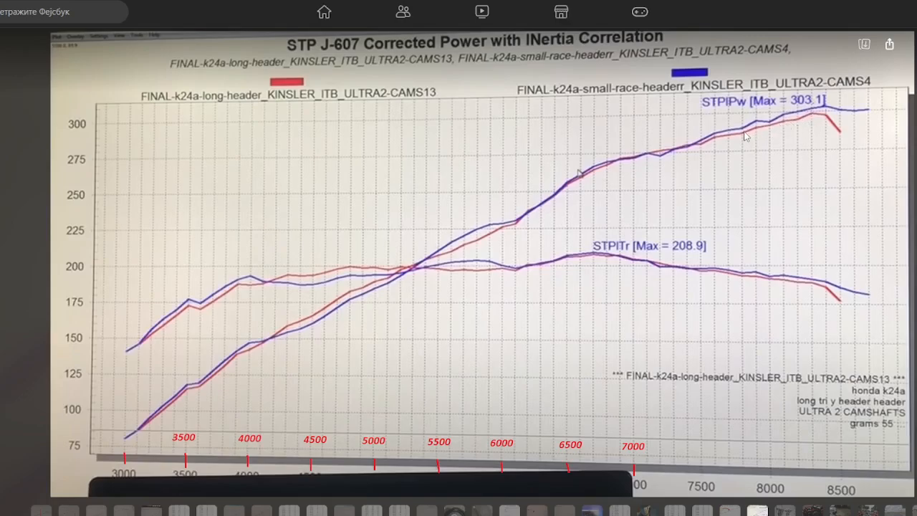
pyautogui.moveTo(745, 138)
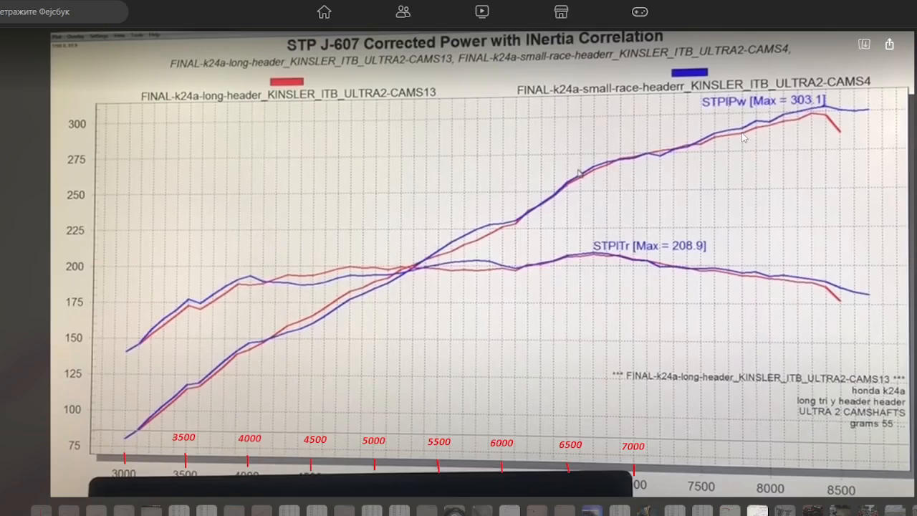
pyautogui.moveTo(751, 135)
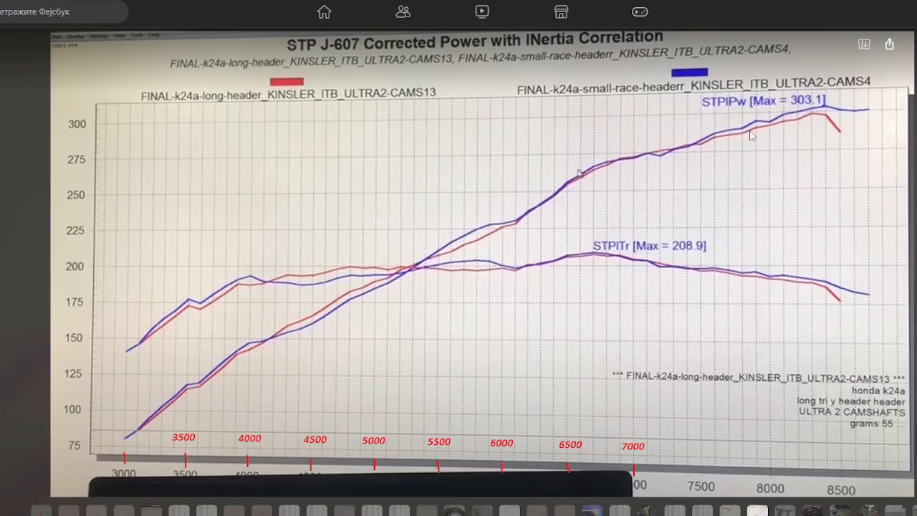
pyautogui.moveTo(757, 133)
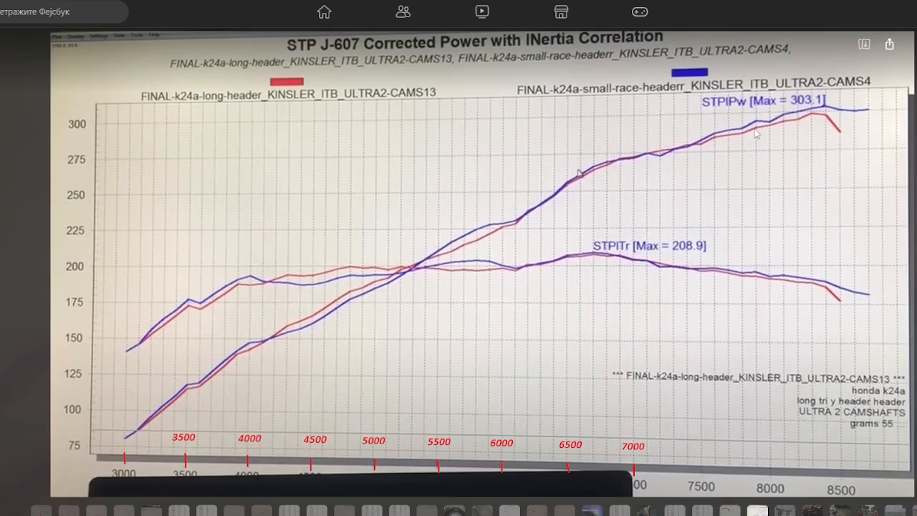
pyautogui.moveTo(682, 169)
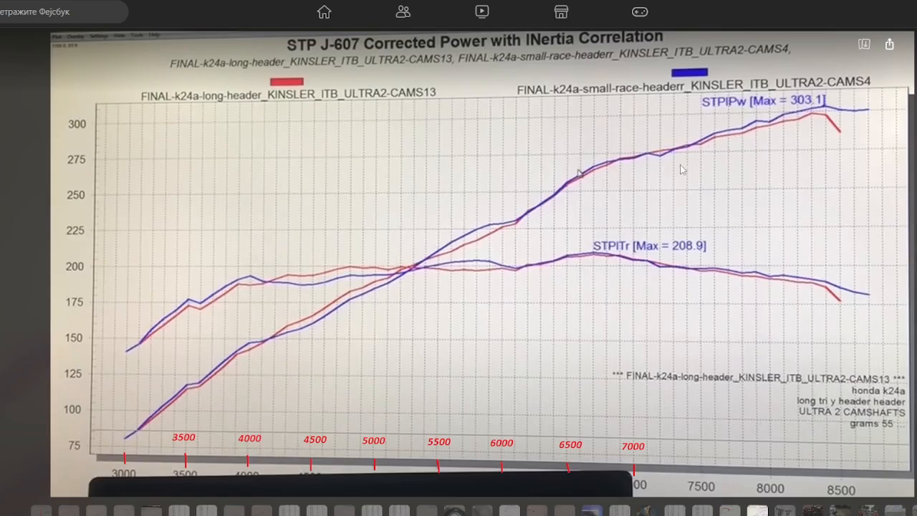
pyautogui.moveTo(292, 341)
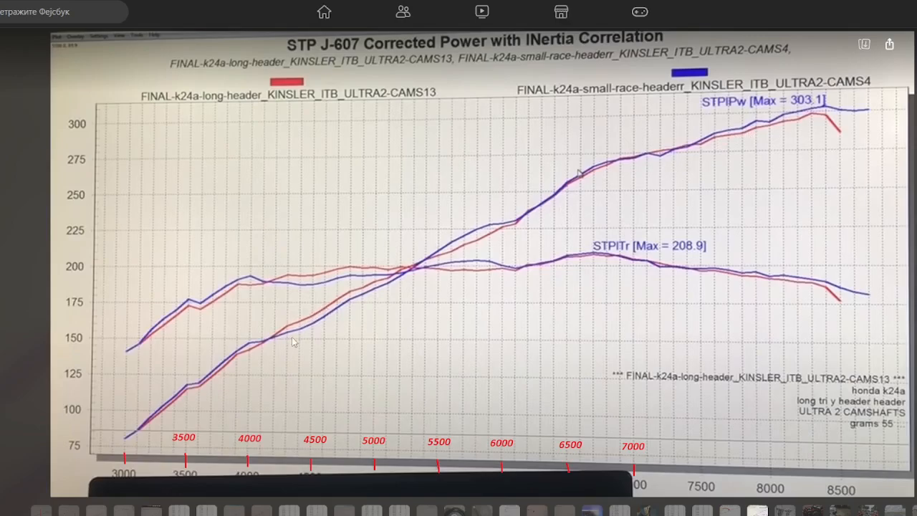
pyautogui.moveTo(328, 311)
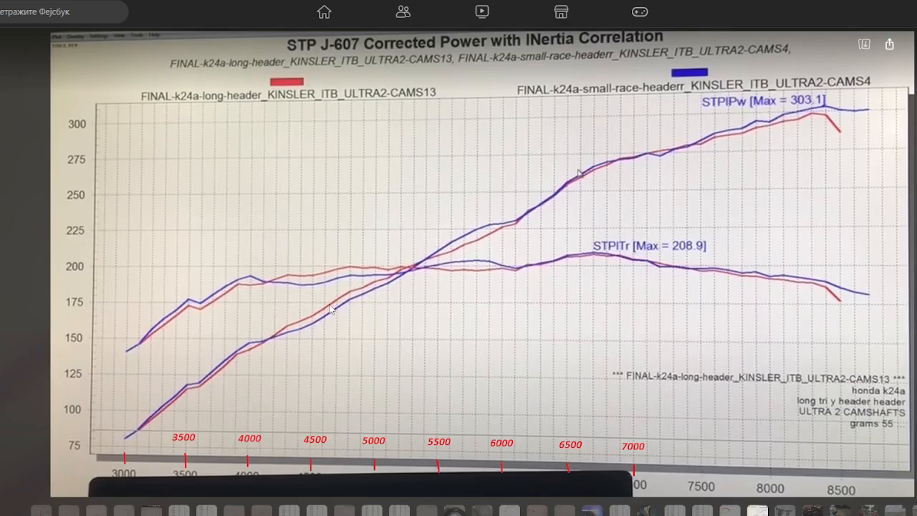
pyautogui.moveTo(822, 142)
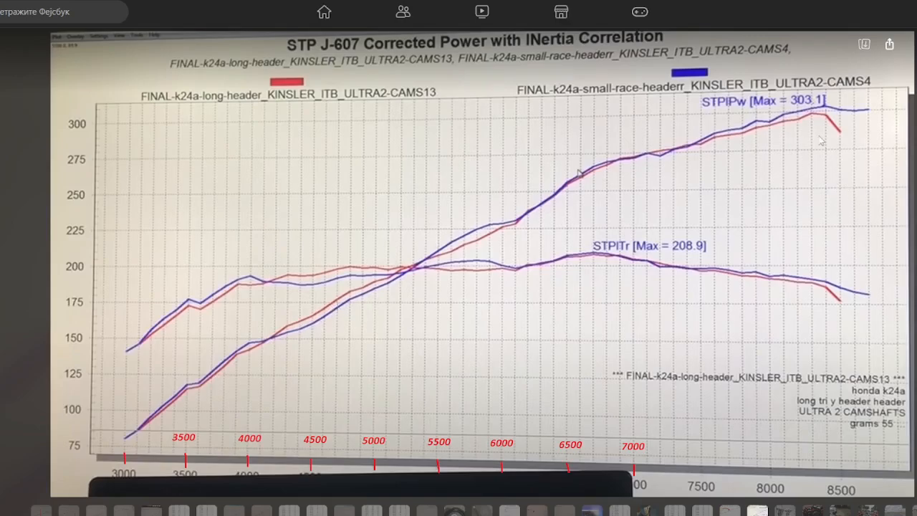
pyautogui.moveTo(814, 116)
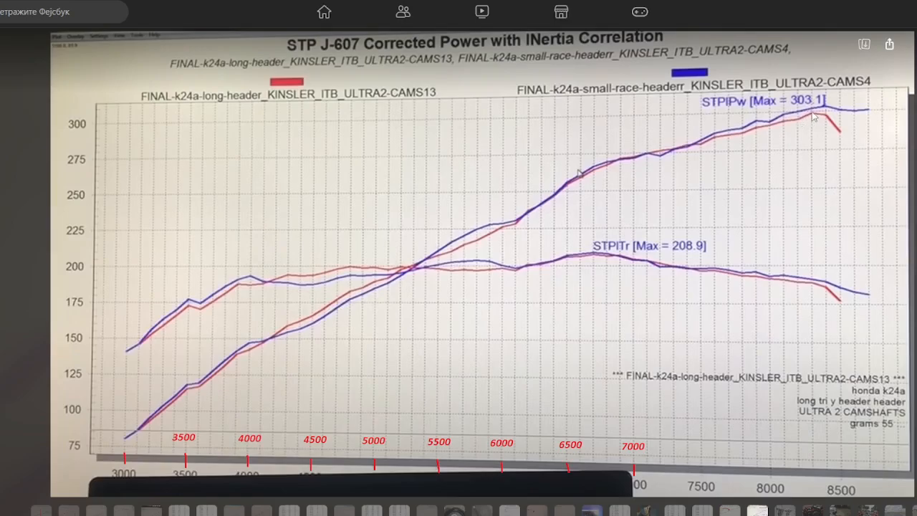
pyautogui.moveTo(687, 142)
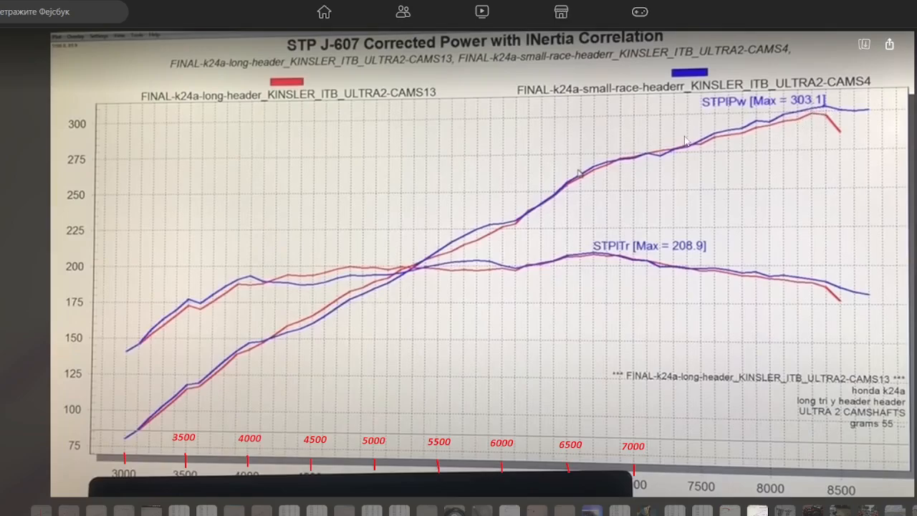
pyautogui.moveTo(810, 121)
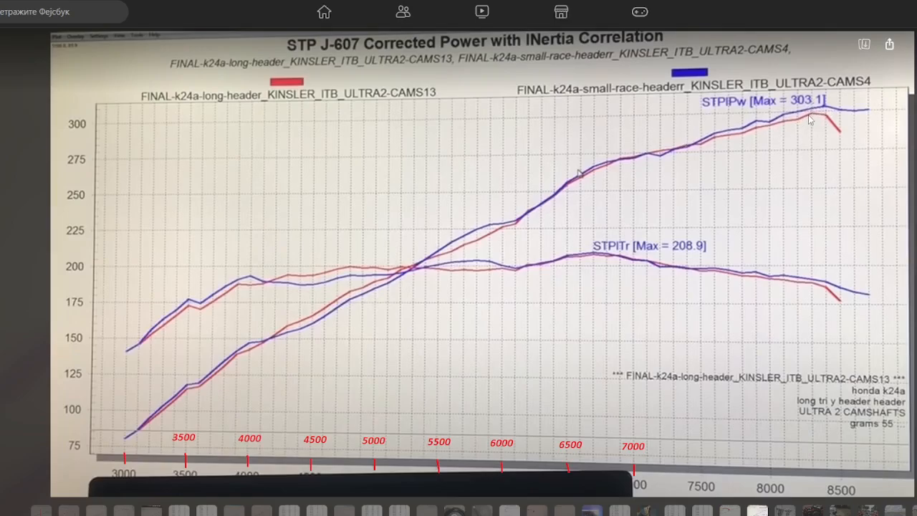
pyautogui.moveTo(759, 107)
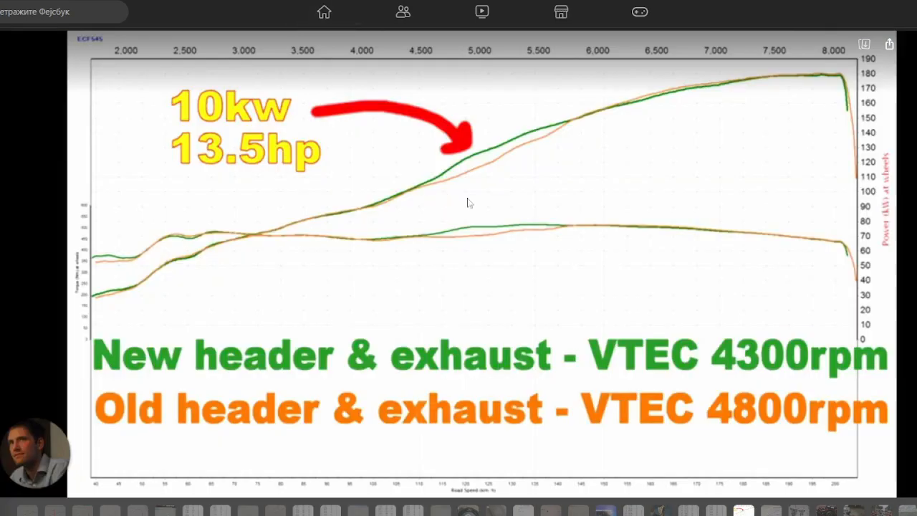
pyautogui.moveTo(559, 223)
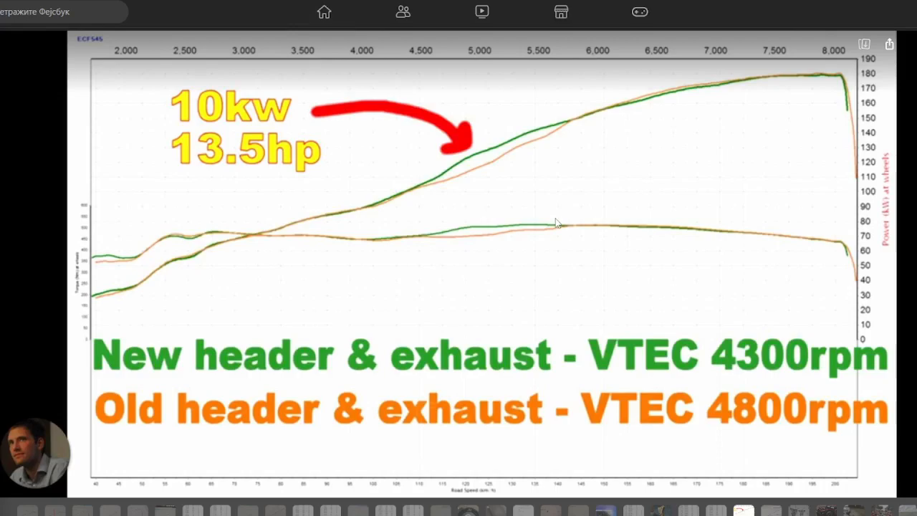
pyautogui.moveTo(586, 215)
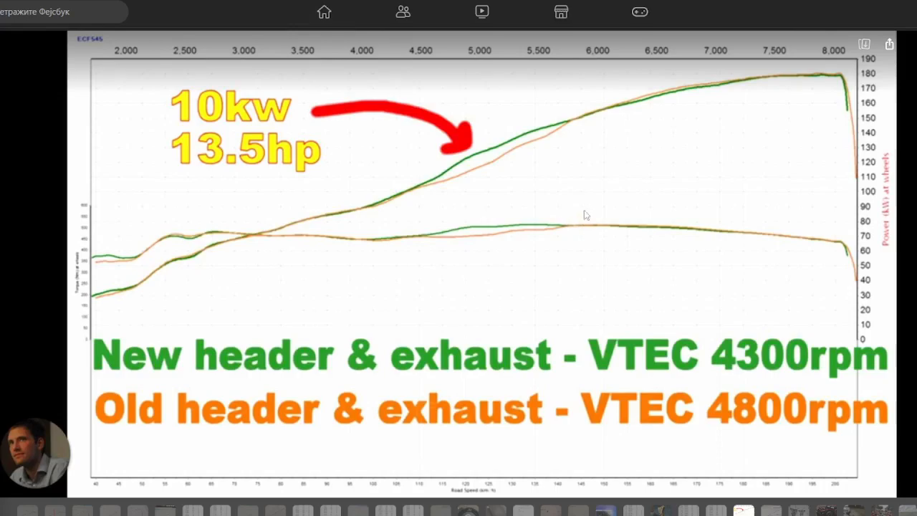
pyautogui.moveTo(459, 184)
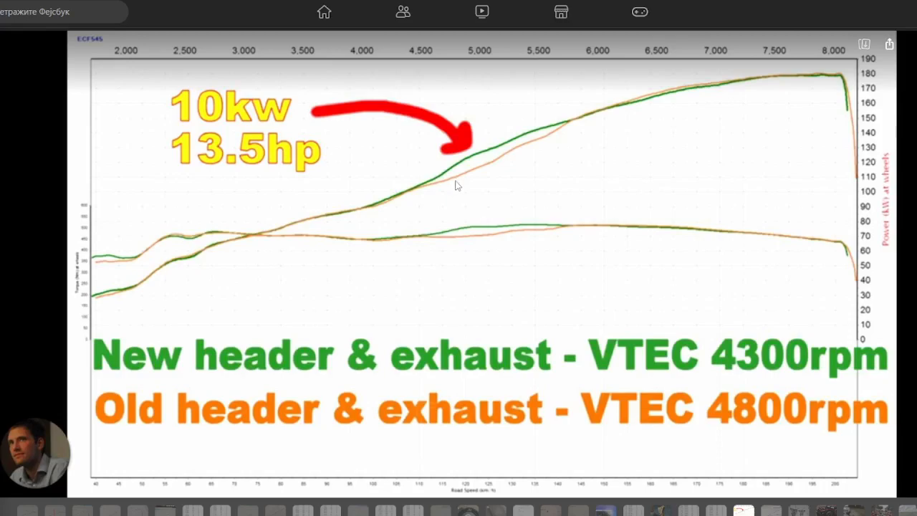
pyautogui.moveTo(462, 190)
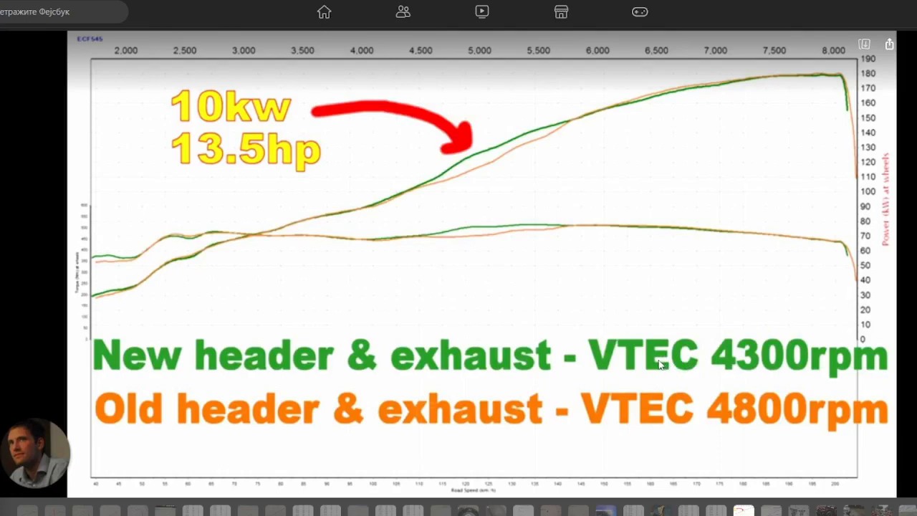
pyautogui.moveTo(642, 381)
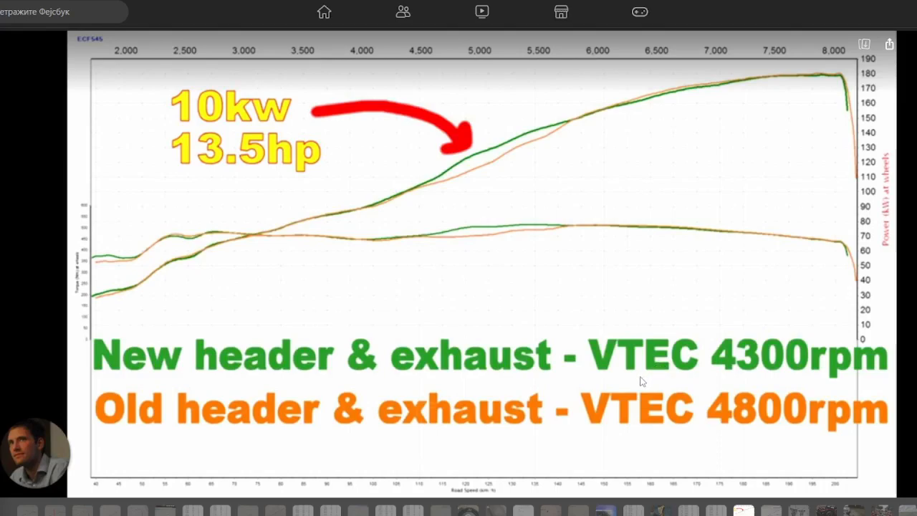
pyautogui.moveTo(701, 346)
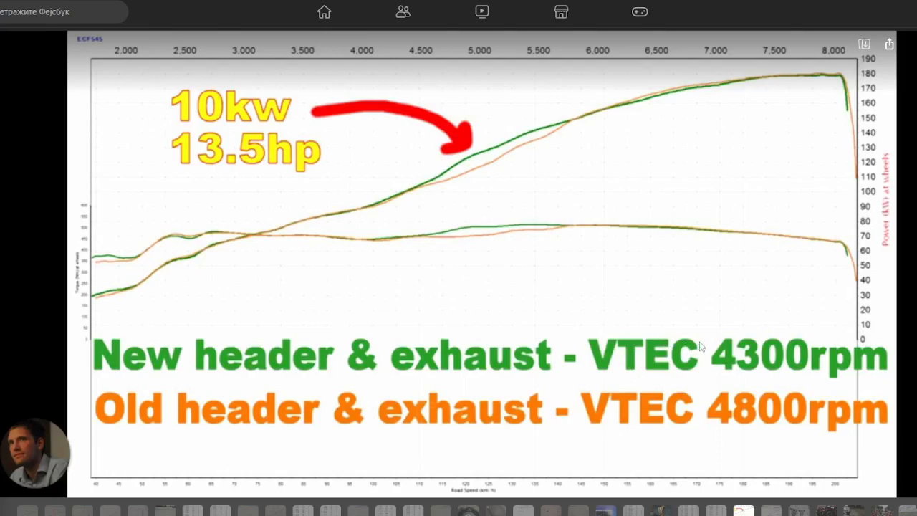
pyautogui.moveTo(459, 184)
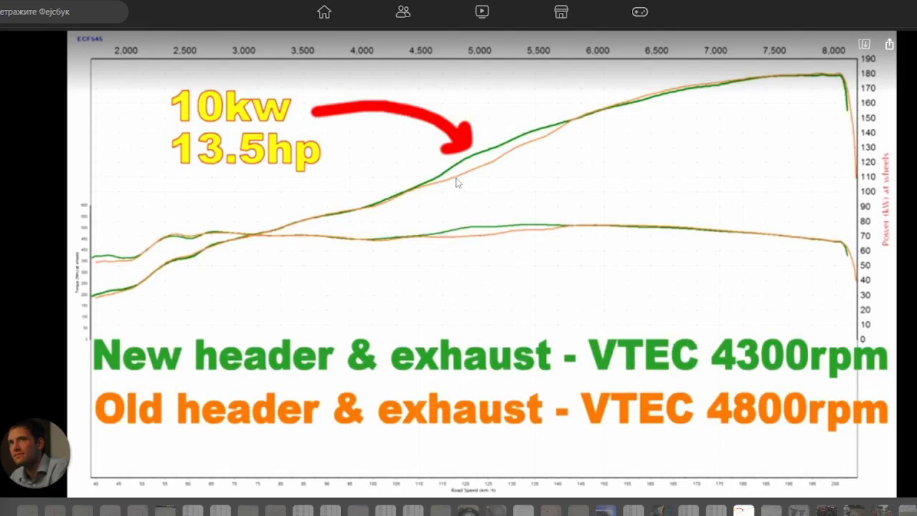
pyautogui.moveTo(439, 164)
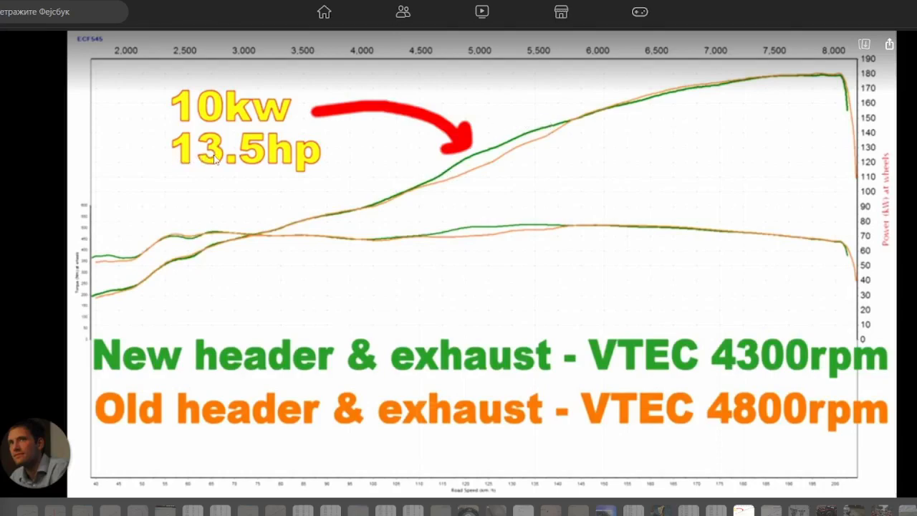
pyautogui.moveTo(542, 140)
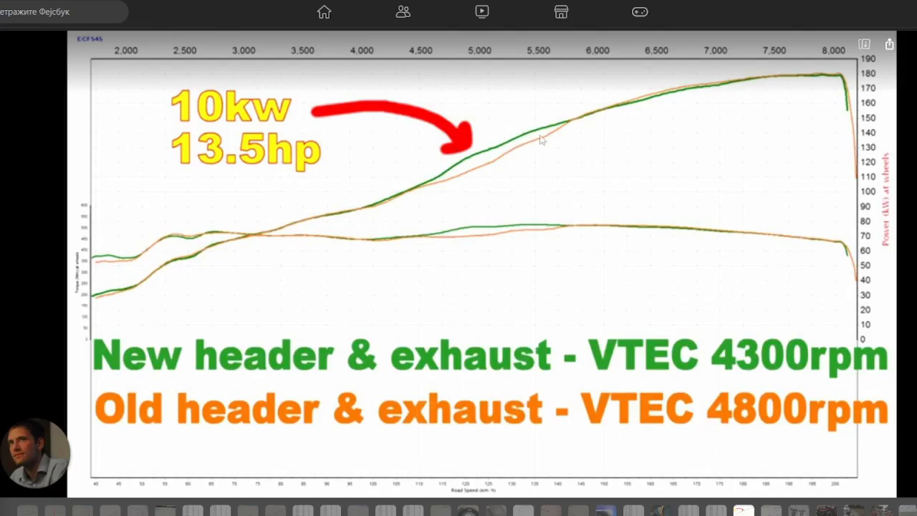
pyautogui.moveTo(843, 77)
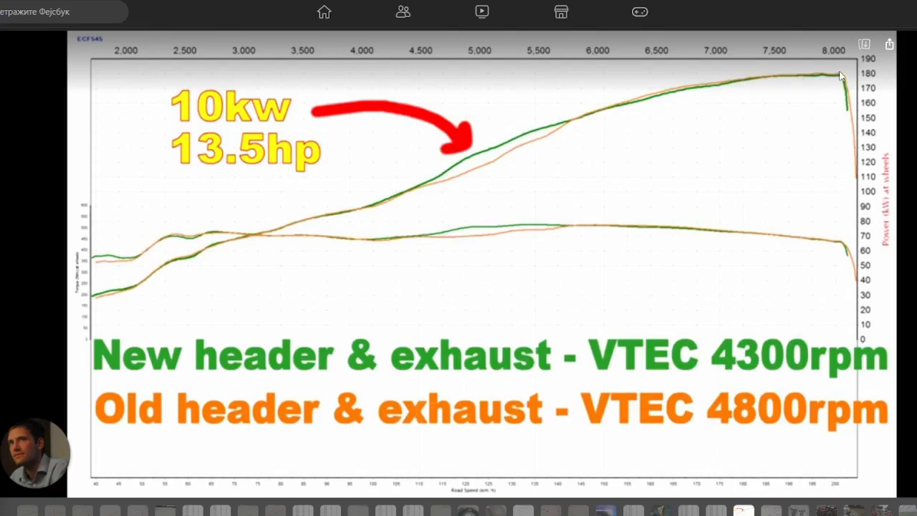
pyautogui.moveTo(840, 79)
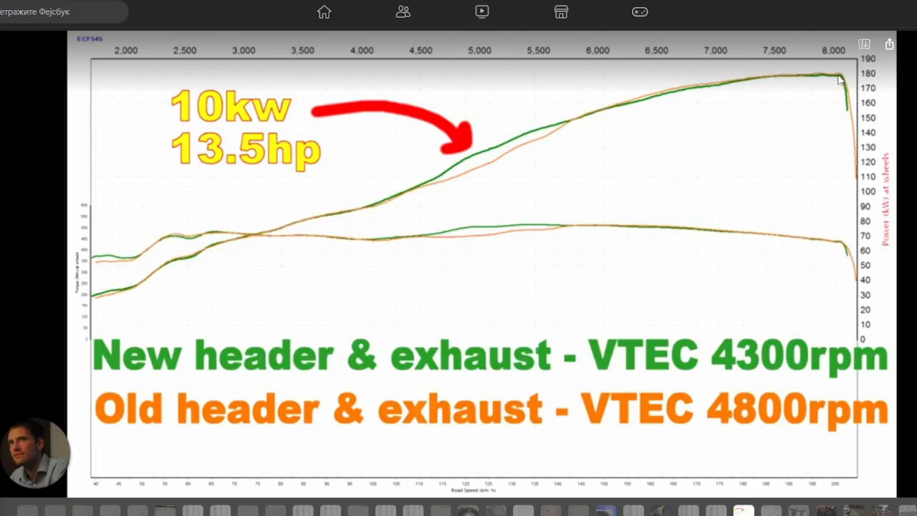
pyautogui.moveTo(283, 296)
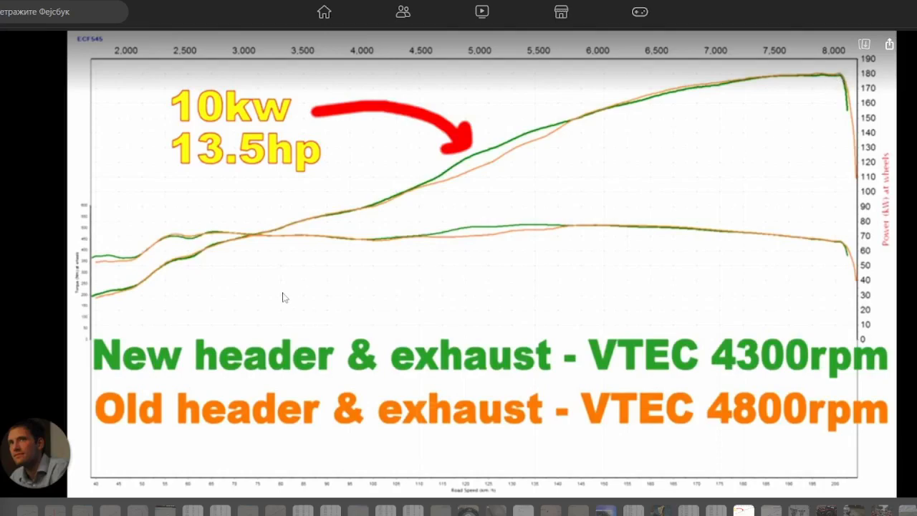
pyautogui.moveTo(144, 409)
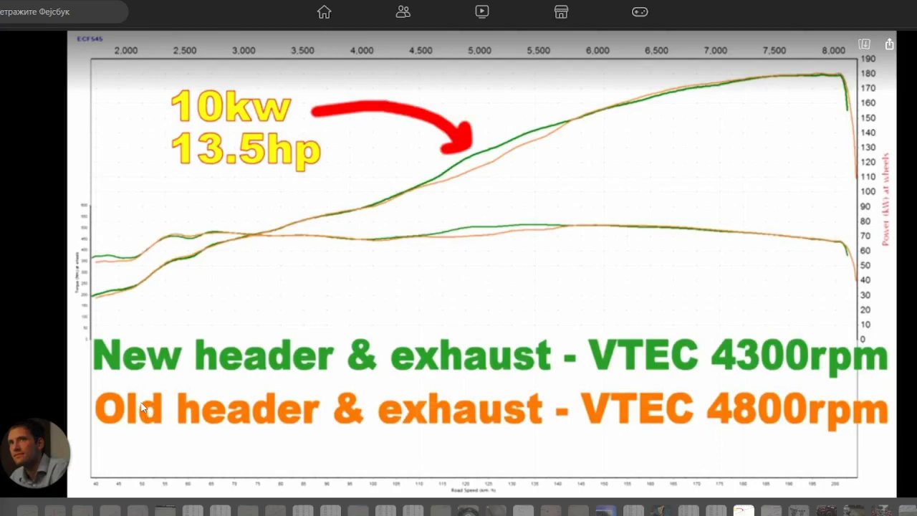
pyautogui.moveTo(106, 421)
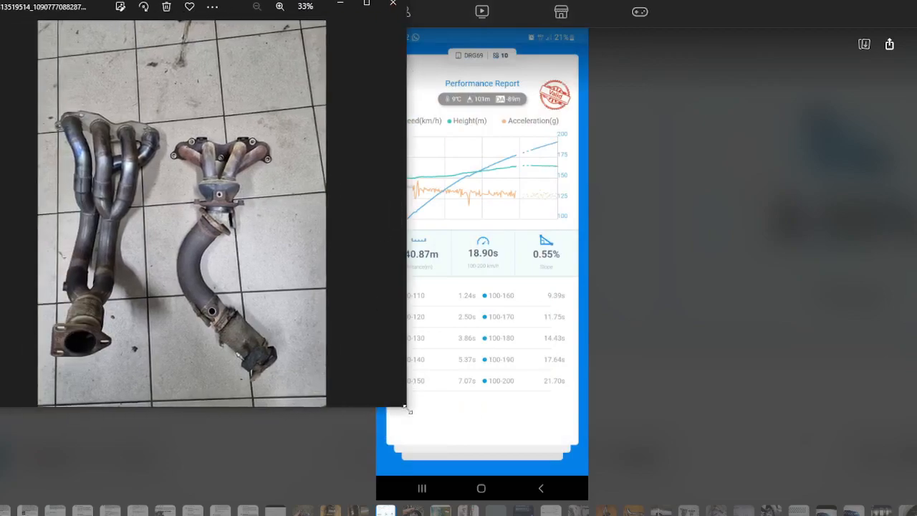
# - Switch from the new-versus-old header dyno chart to the acceleration report and header photo
pyautogui.click(405, 6)
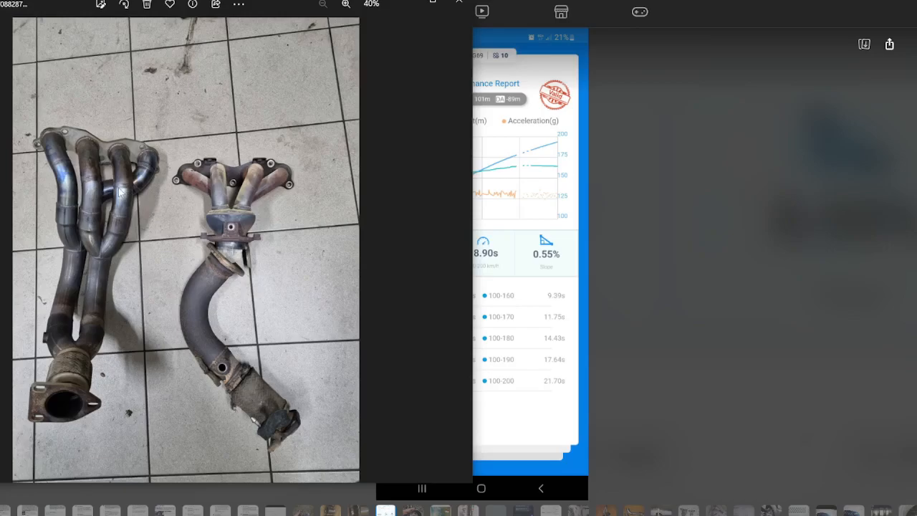
pyautogui.moveTo(155, 223)
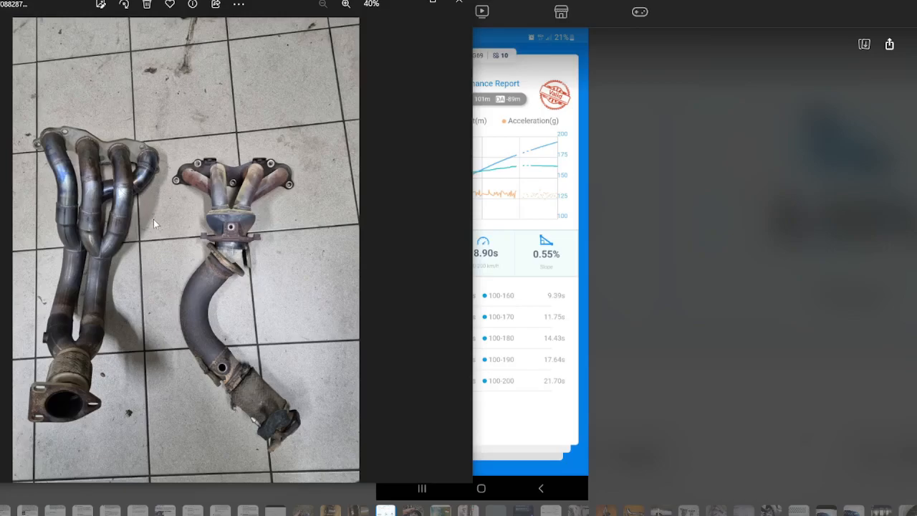
pyautogui.moveTo(99, 149)
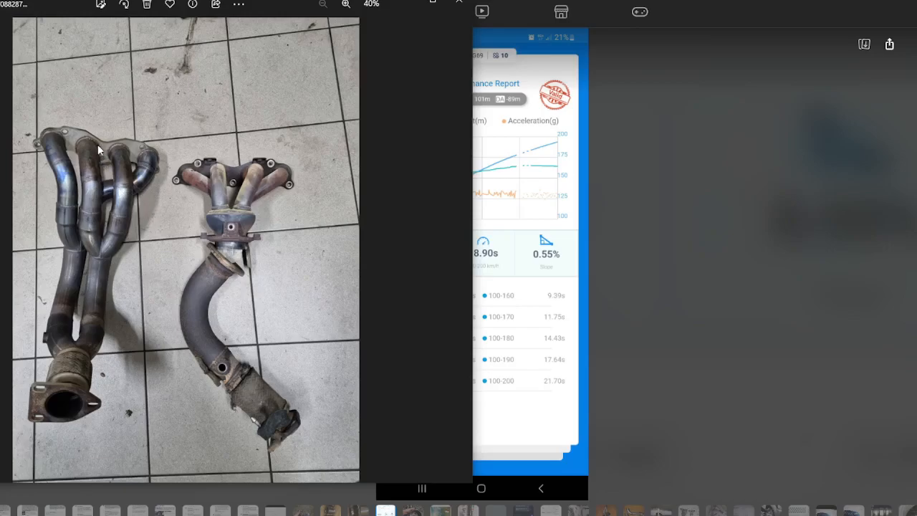
pyautogui.moveTo(99, 196)
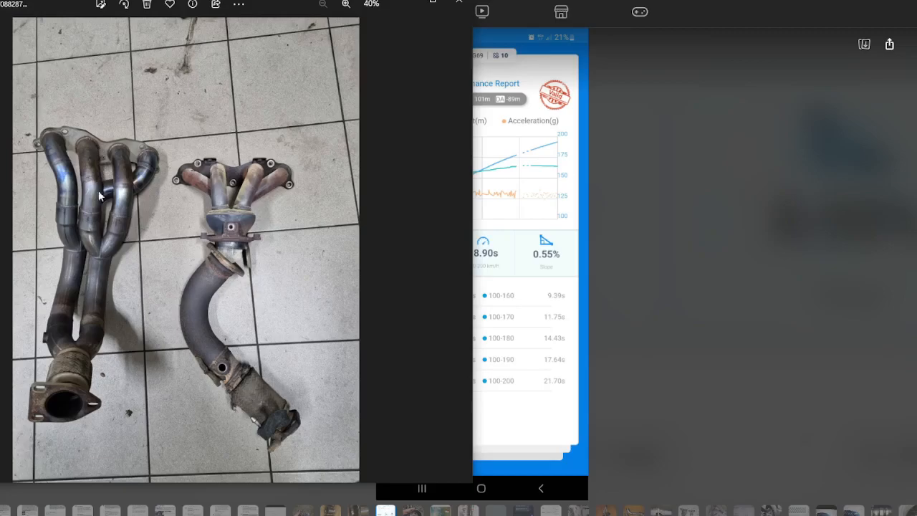
pyautogui.moveTo(92, 321)
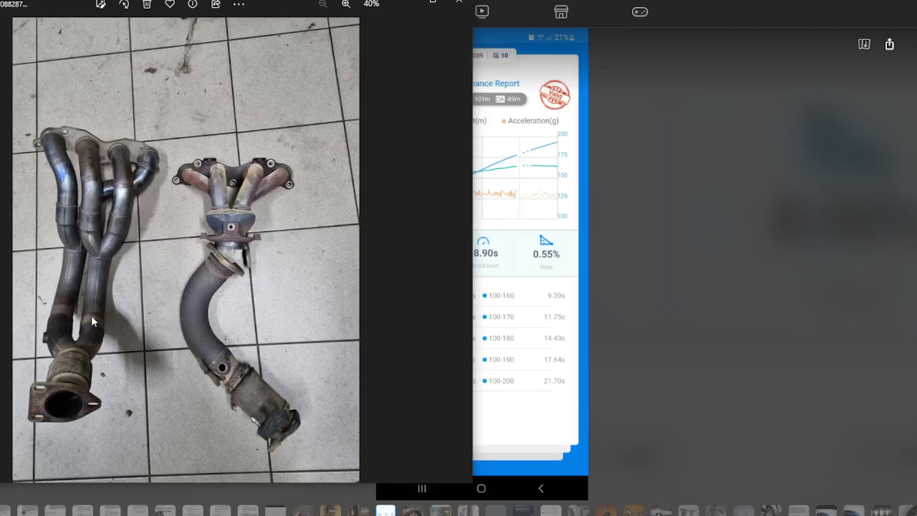
pyautogui.moveTo(91, 156)
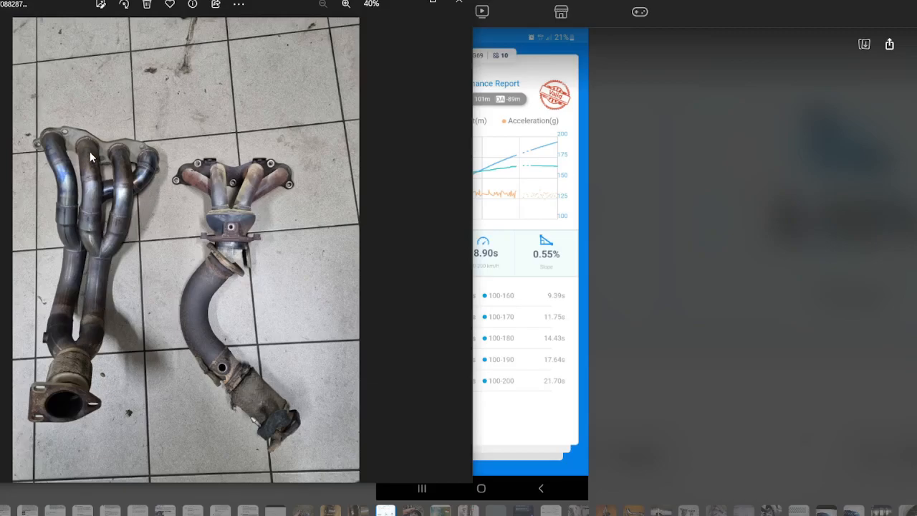
pyautogui.moveTo(427, 228)
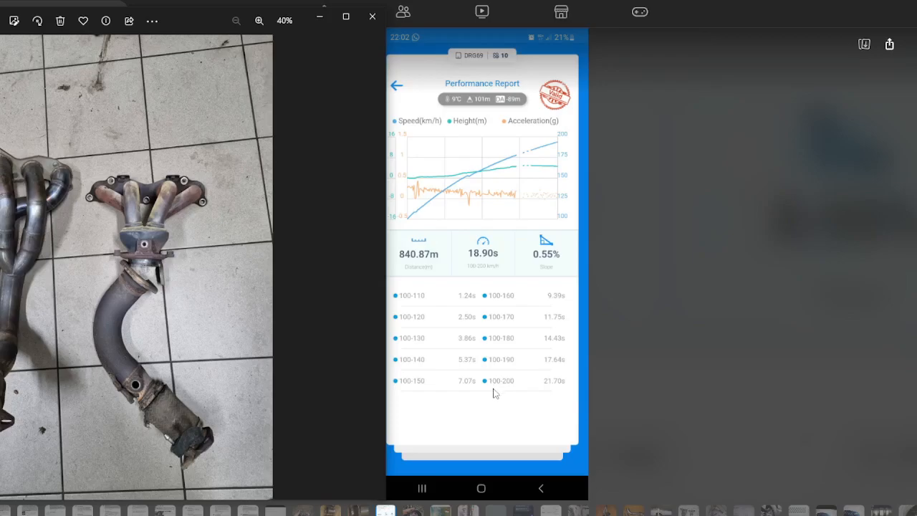
pyautogui.moveTo(505, 387)
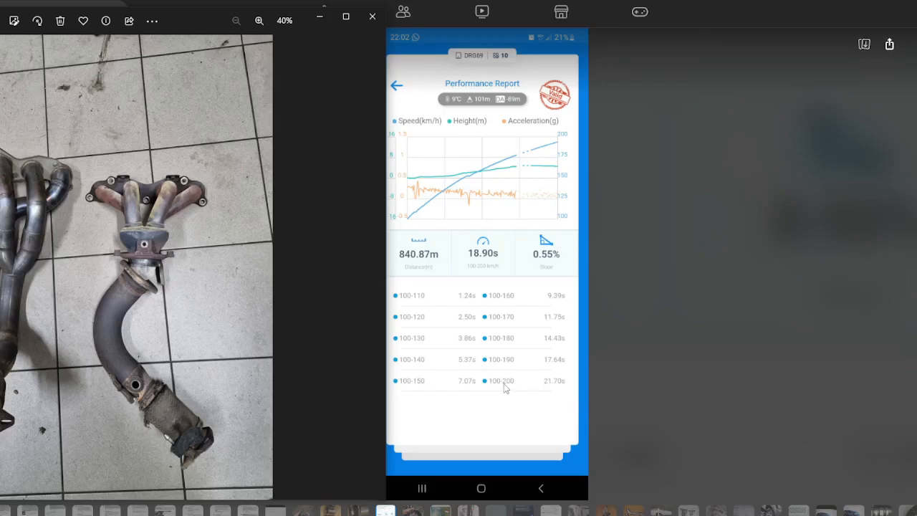
pyautogui.moveTo(500, 384)
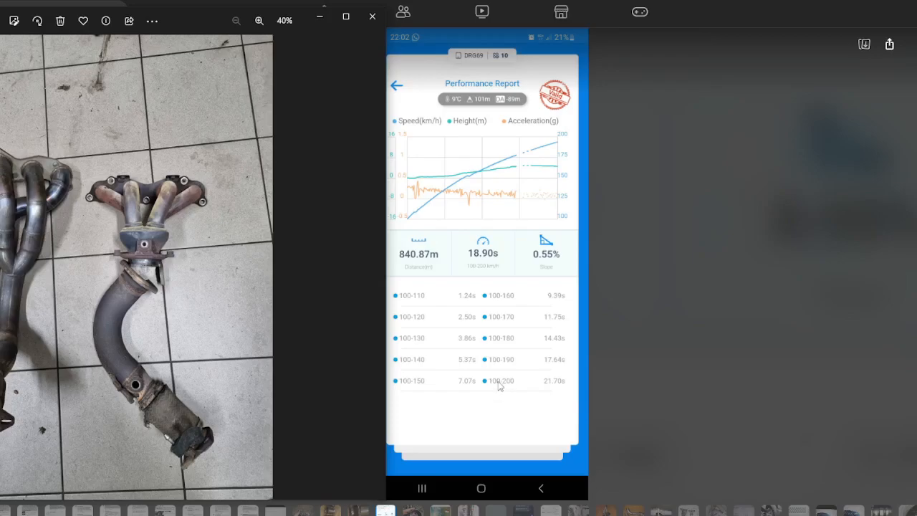
pyautogui.moveTo(507, 386)
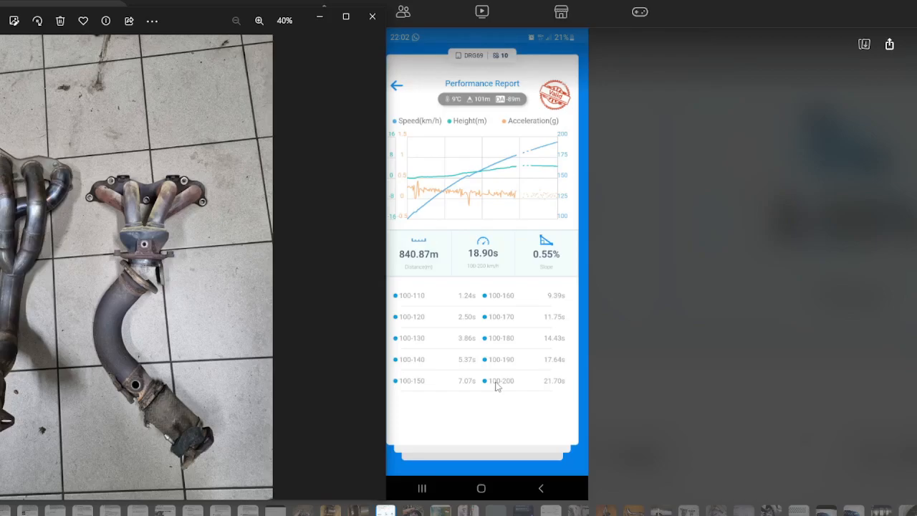
pyautogui.moveTo(502, 393)
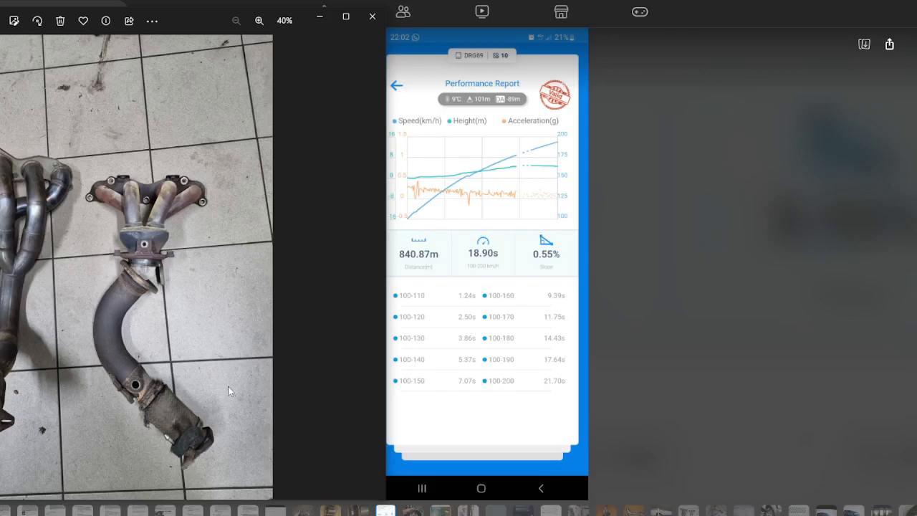
pyautogui.moveTo(508, 387)
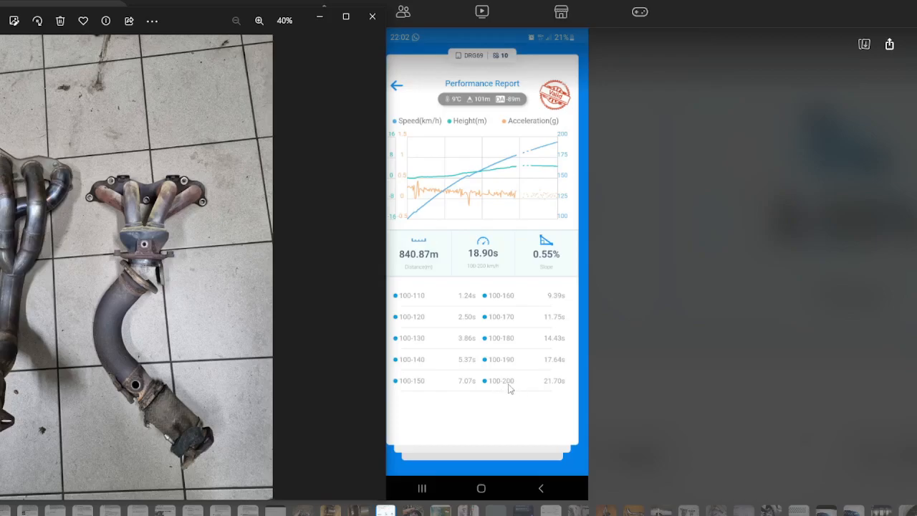
pyautogui.moveTo(493, 384)
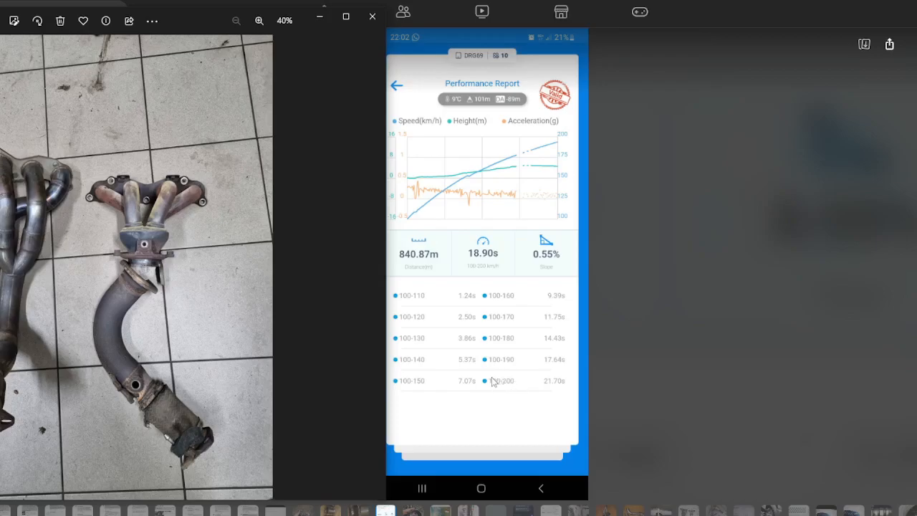
pyautogui.moveTo(519, 387)
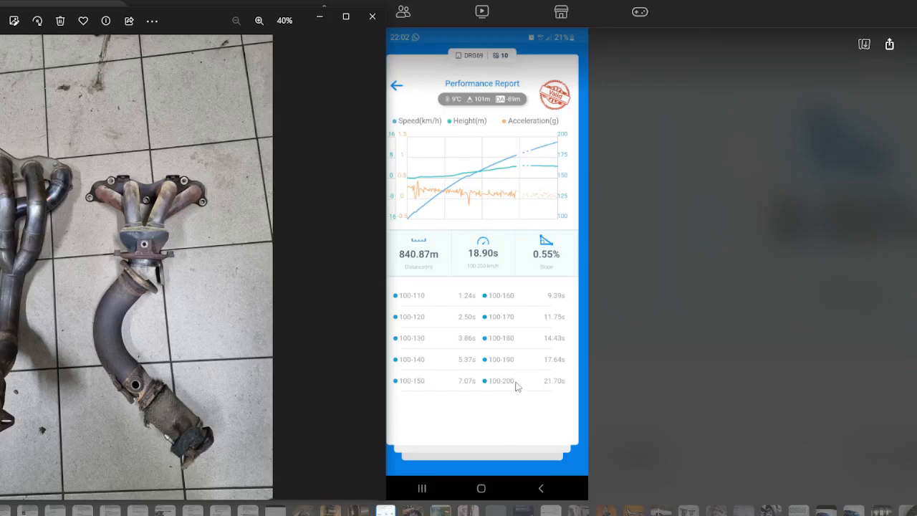
pyautogui.moveTo(513, 384)
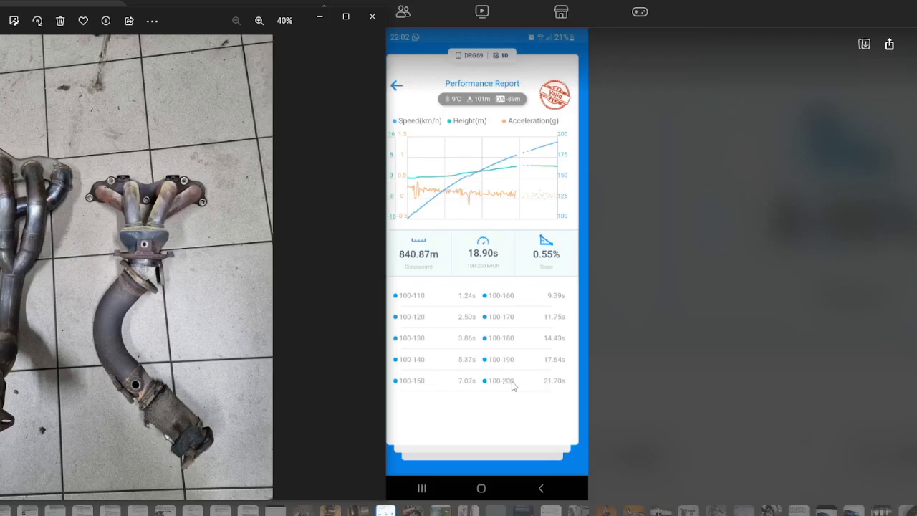
pyautogui.moveTo(324, 373)
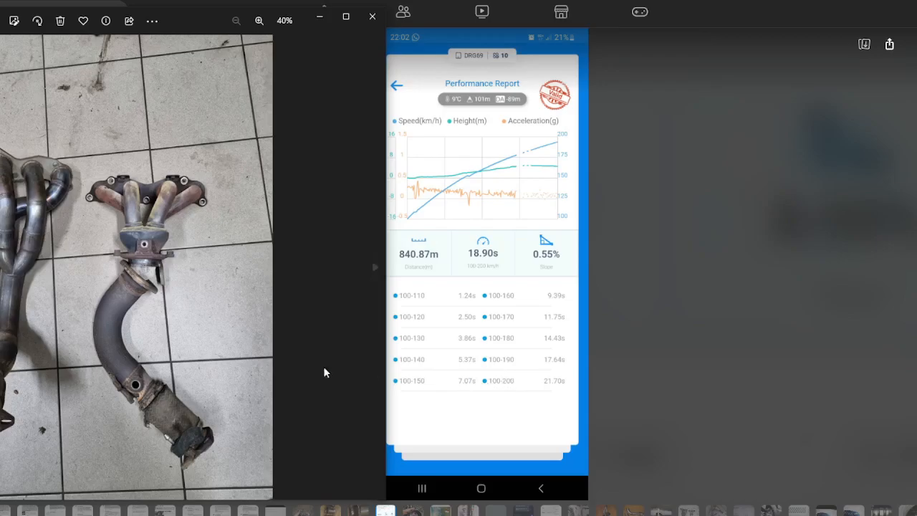
pyautogui.moveTo(237, 352)
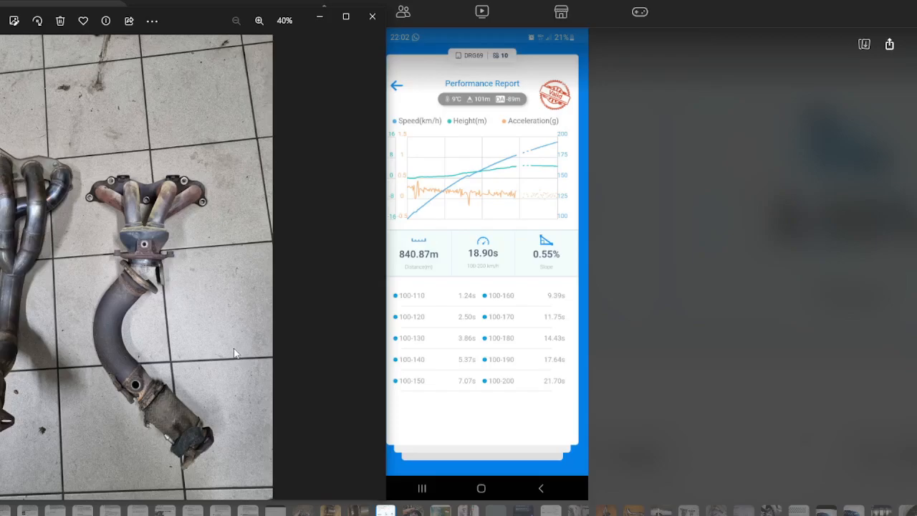
pyautogui.moveTo(532, 387)
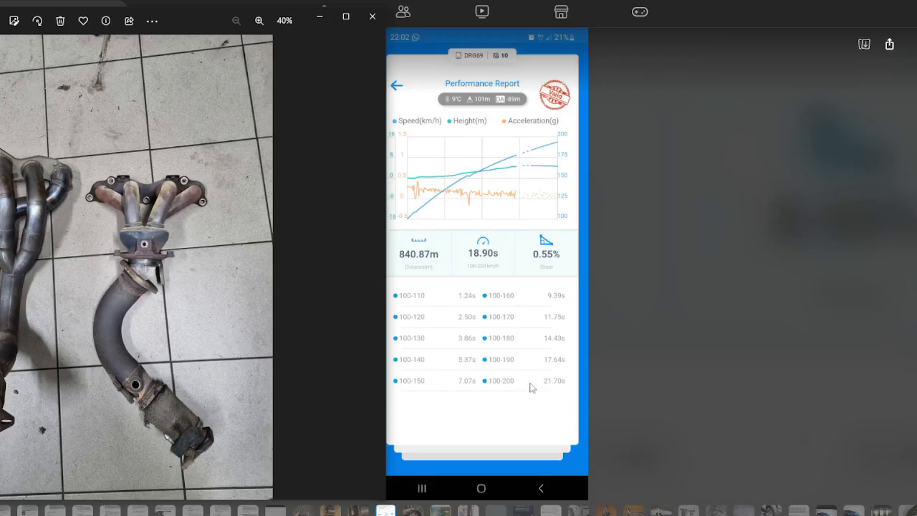
pyautogui.moveTo(508, 384)
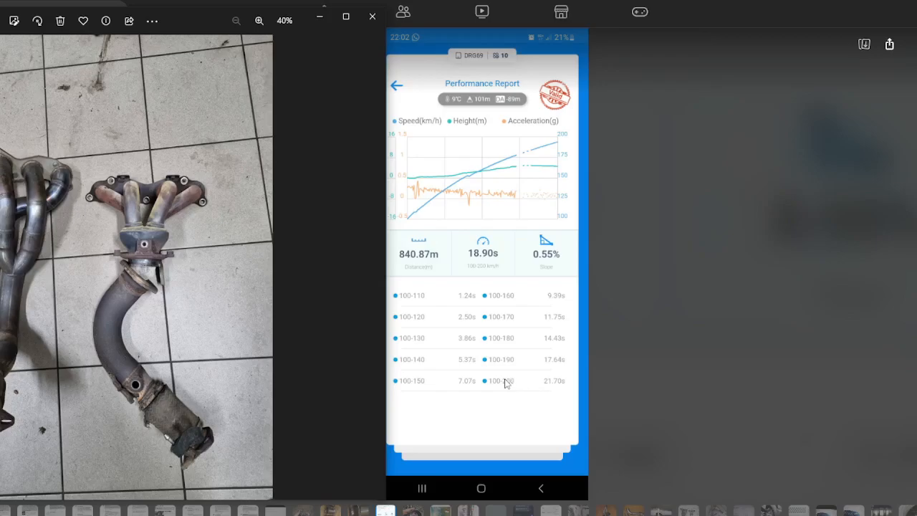
pyautogui.moveTo(502, 384)
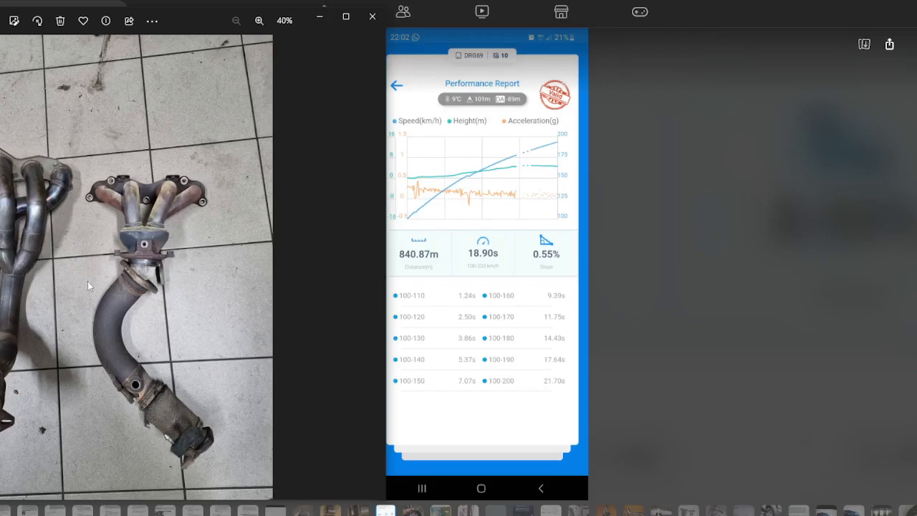
pyautogui.moveTo(228, 329)
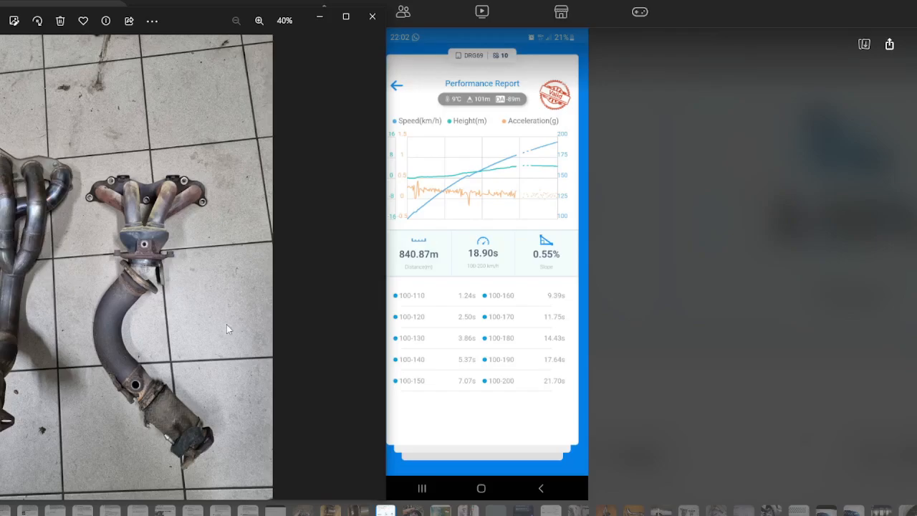
pyautogui.moveTo(218, 327)
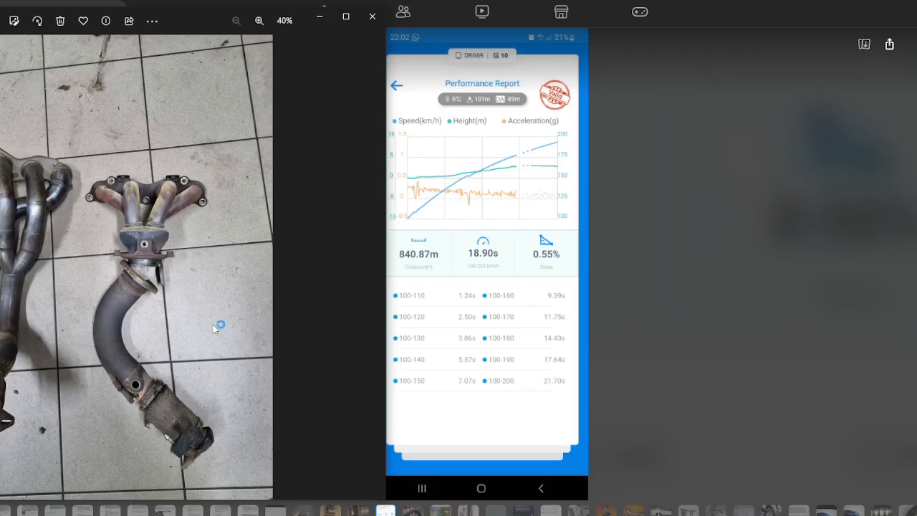
pyautogui.moveTo(212, 329)
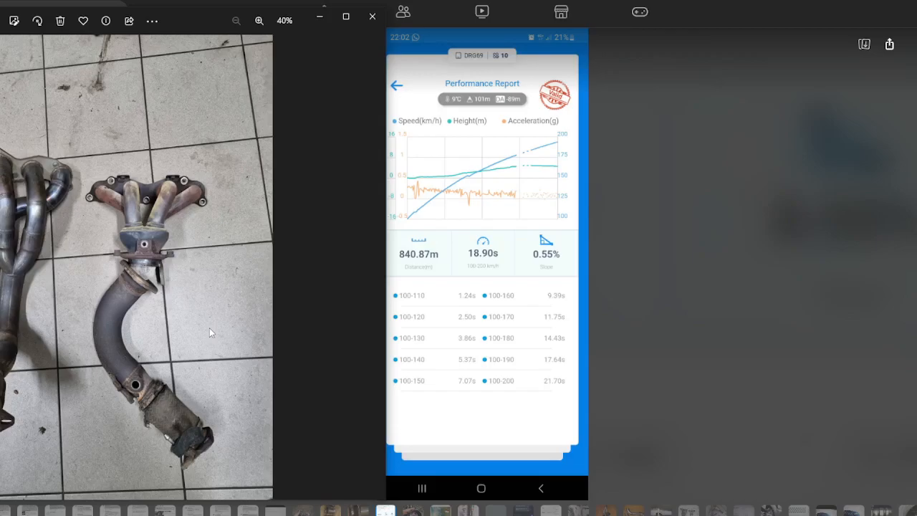
pyautogui.moveTo(373, 16)
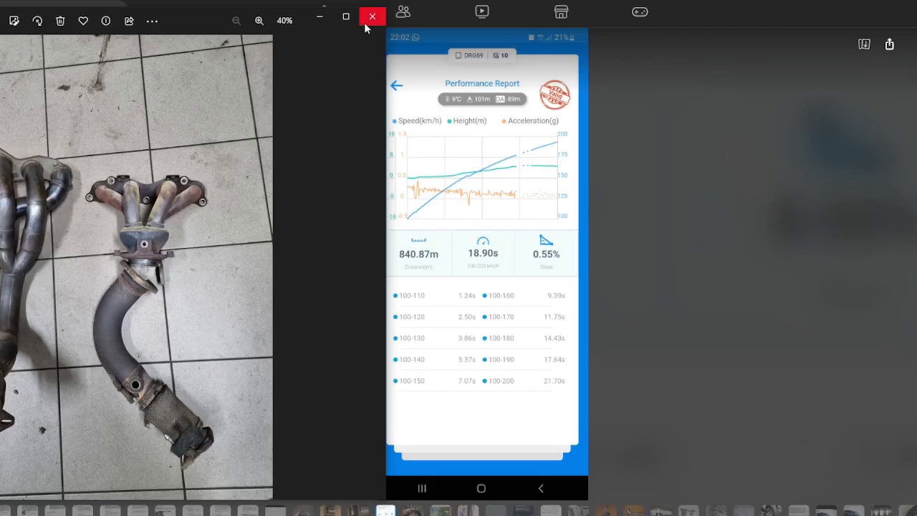
pyautogui.moveTo(373, 16)
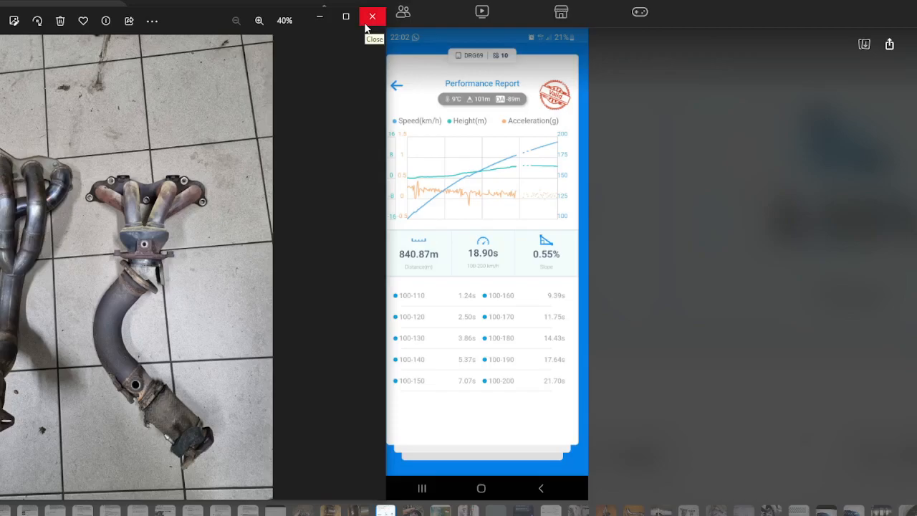
pyautogui.moveTo(373, 15)
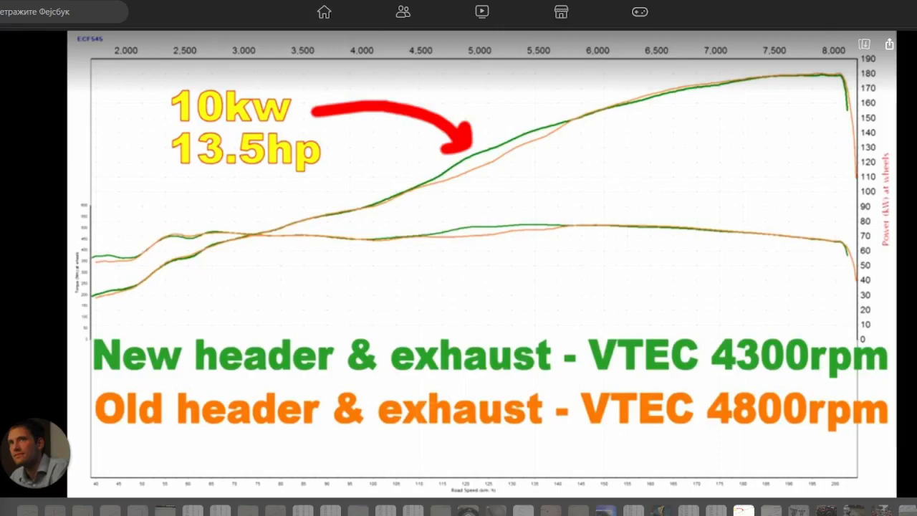
# - Close the Photos window to reveal the long-versus-small race header dyno chart
pyautogui.click(318, 12)
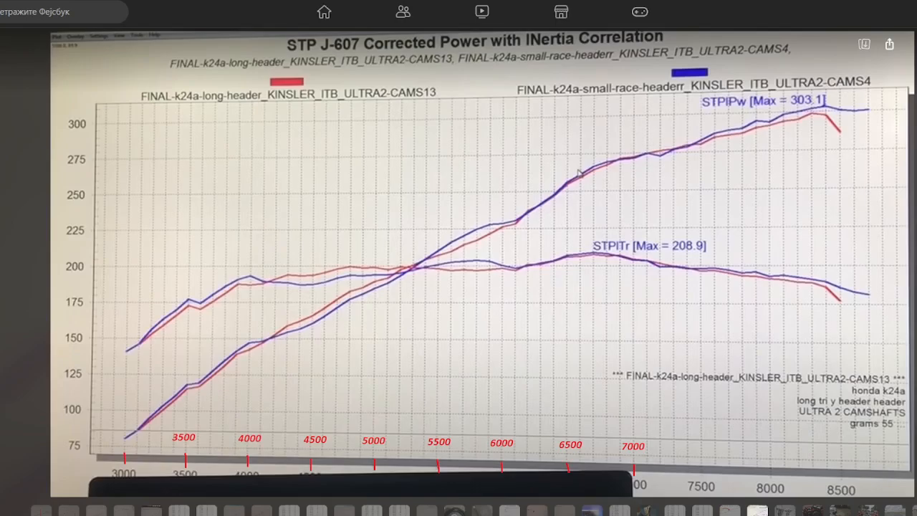
pyautogui.moveTo(791, 241)
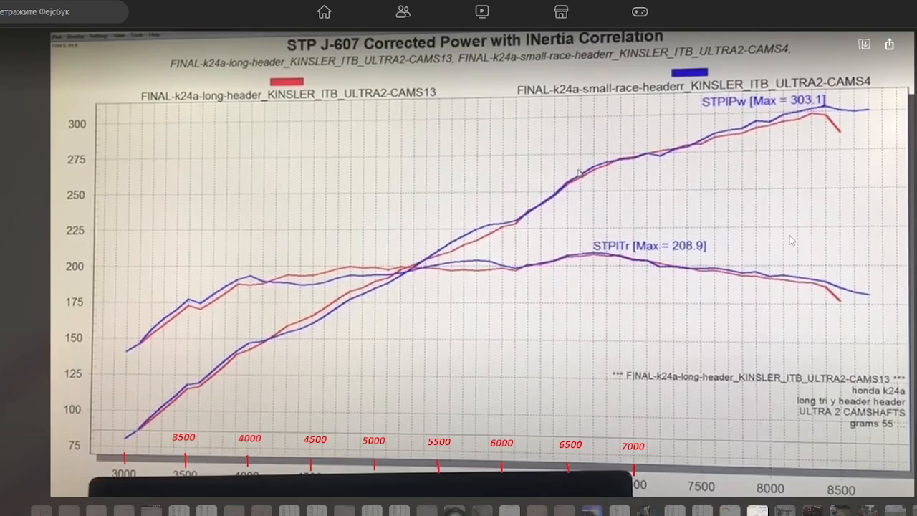
pyautogui.moveTo(453, 259)
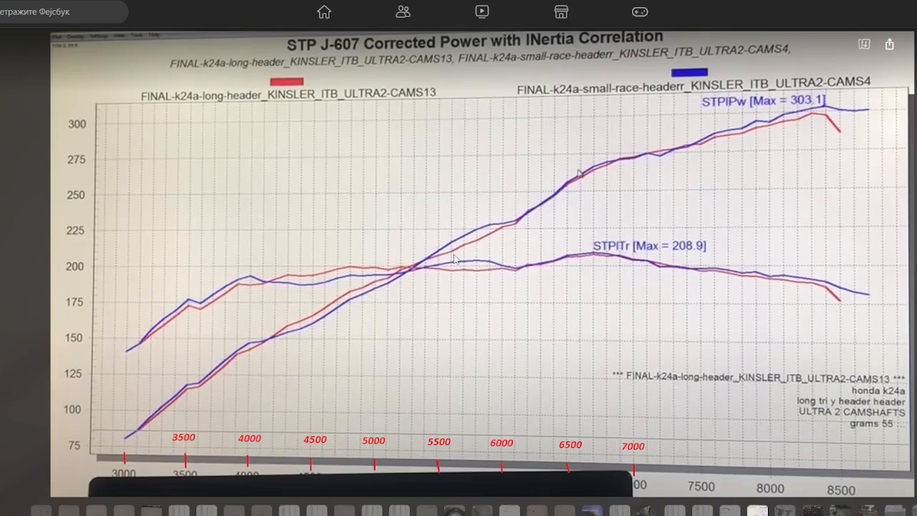
pyautogui.moveTo(330, 297)
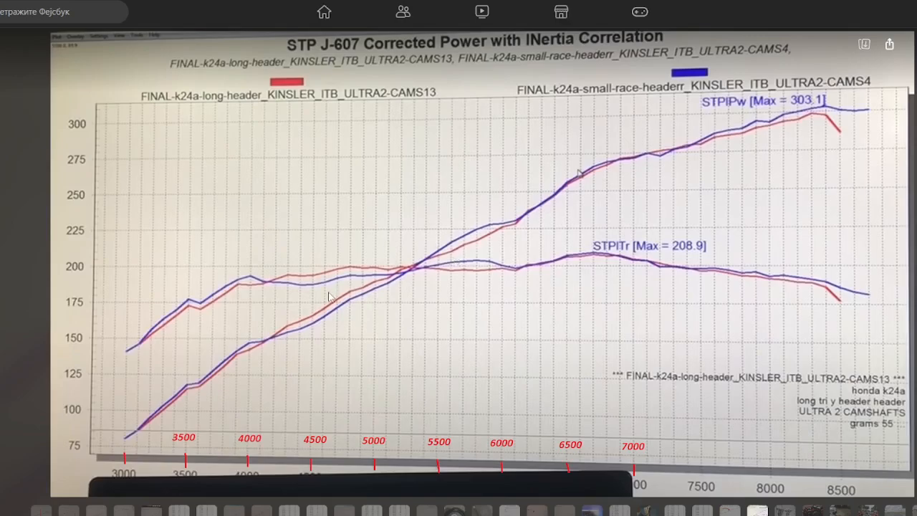
pyautogui.moveTo(339, 306)
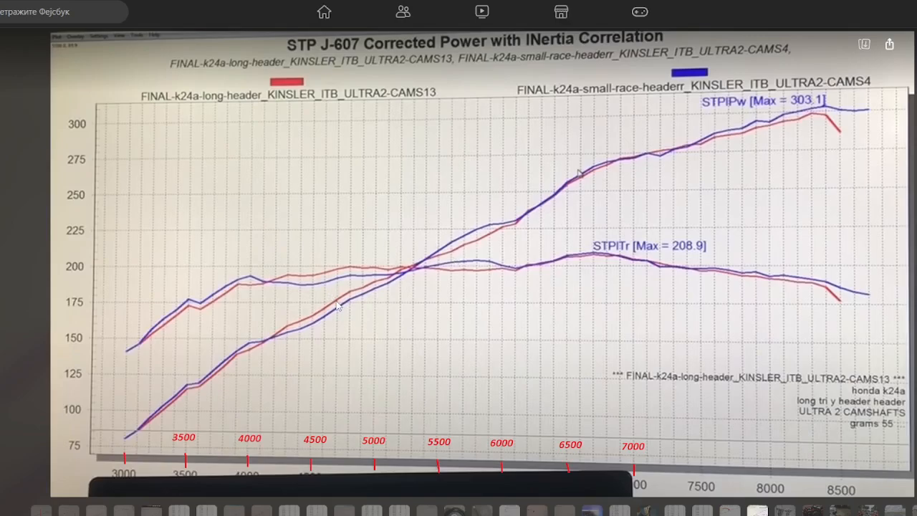